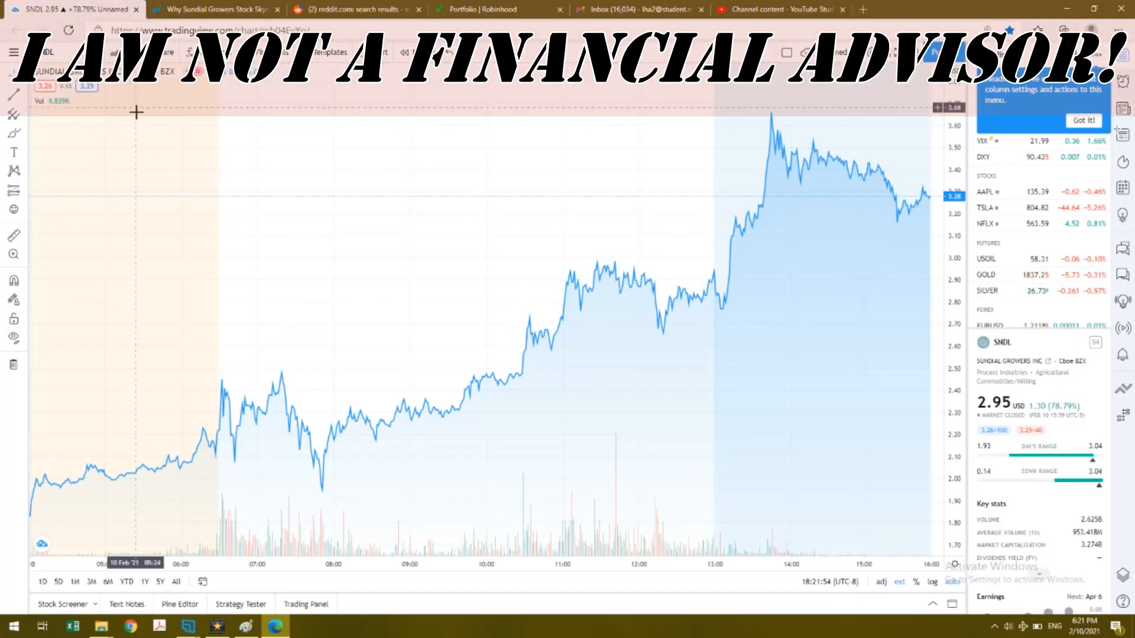
mouse_move(122, 129)
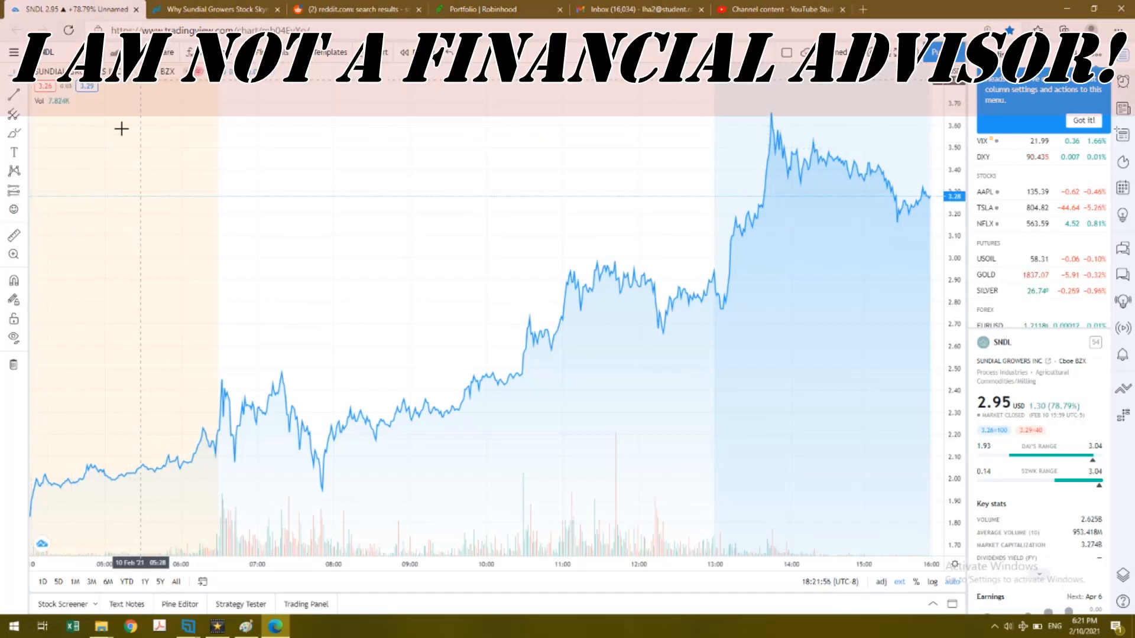
mouse_move(129, 352)
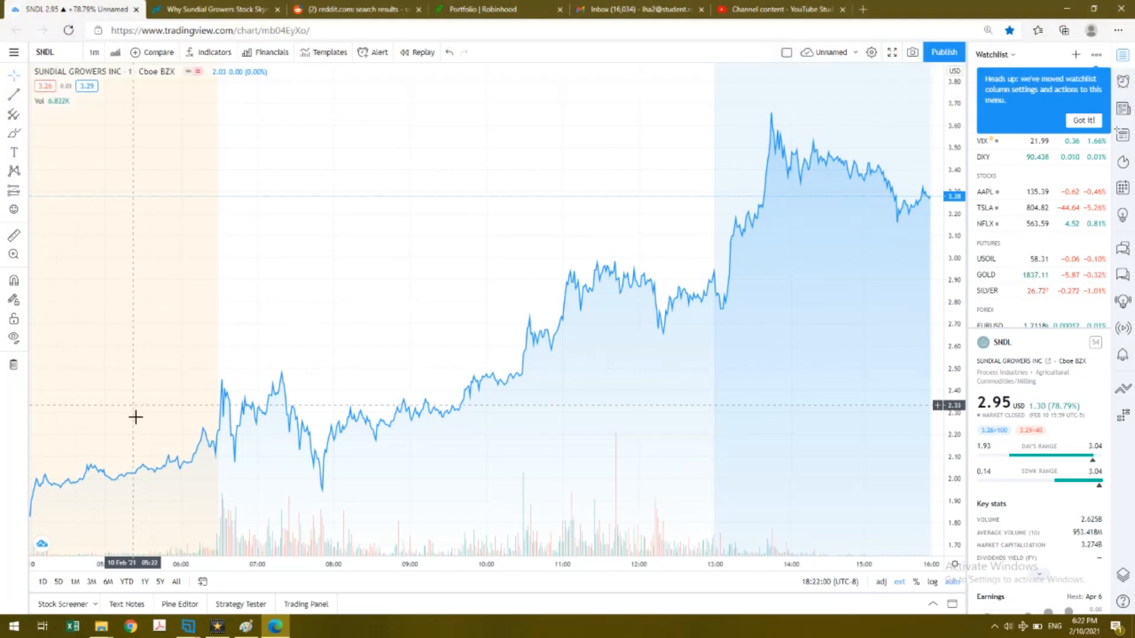
mouse_move(187, 441)
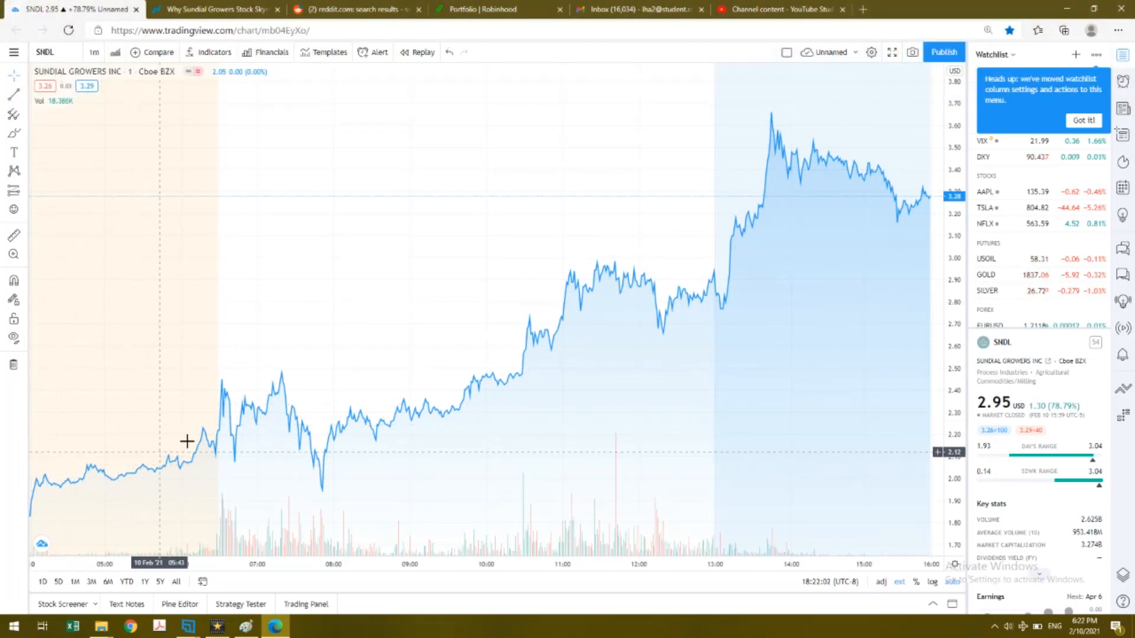
mouse_move(152, 471)
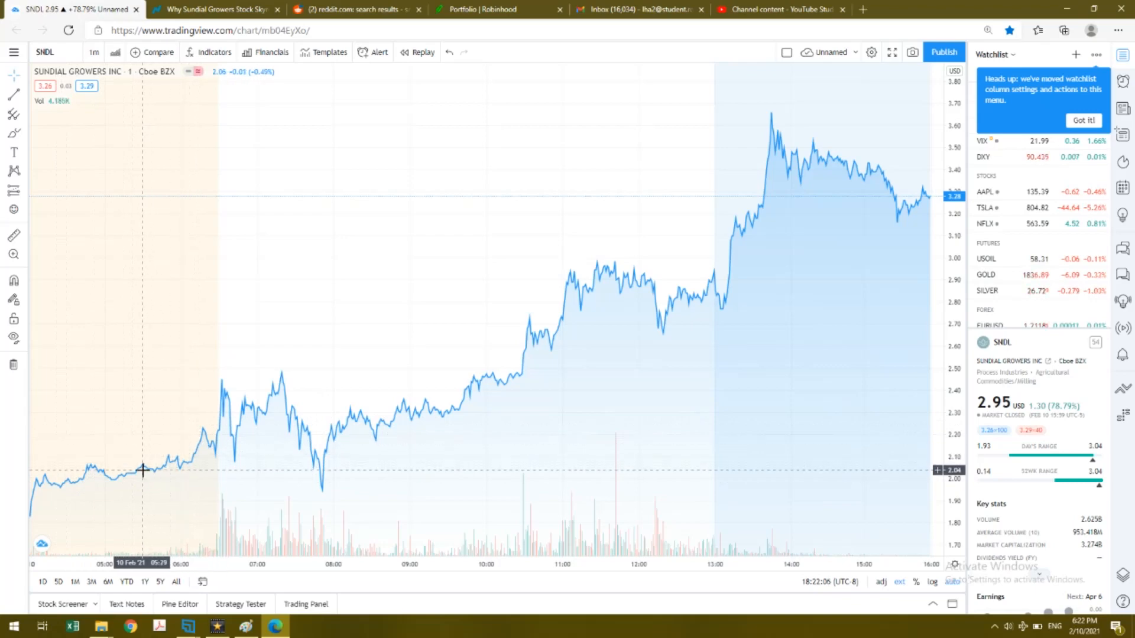
mouse_move(228, 400)
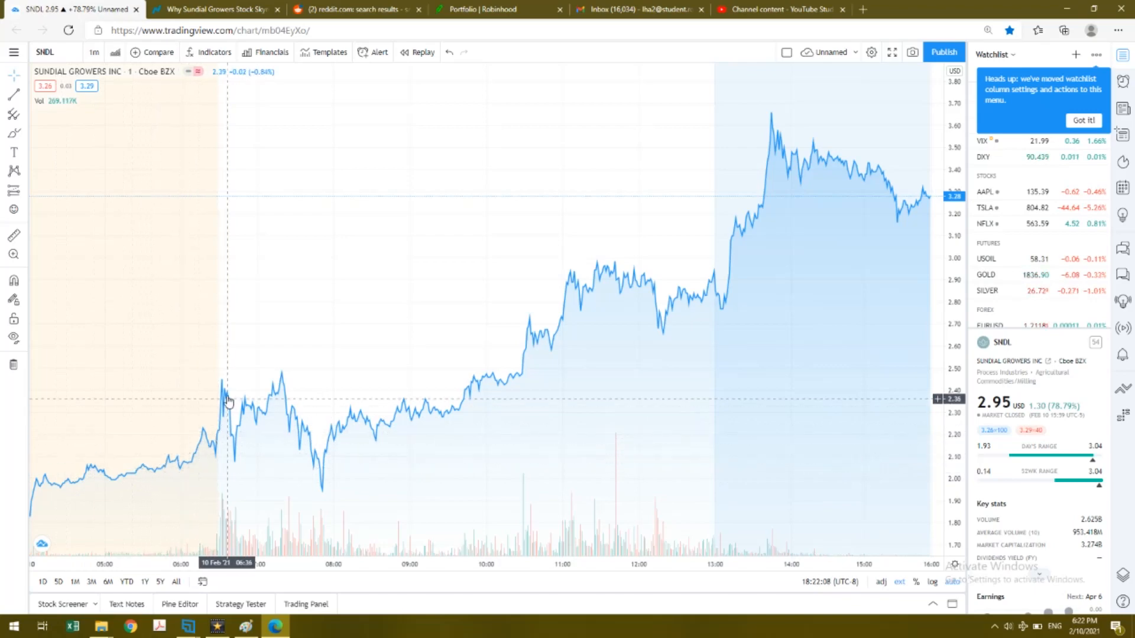
mouse_move(219, 380)
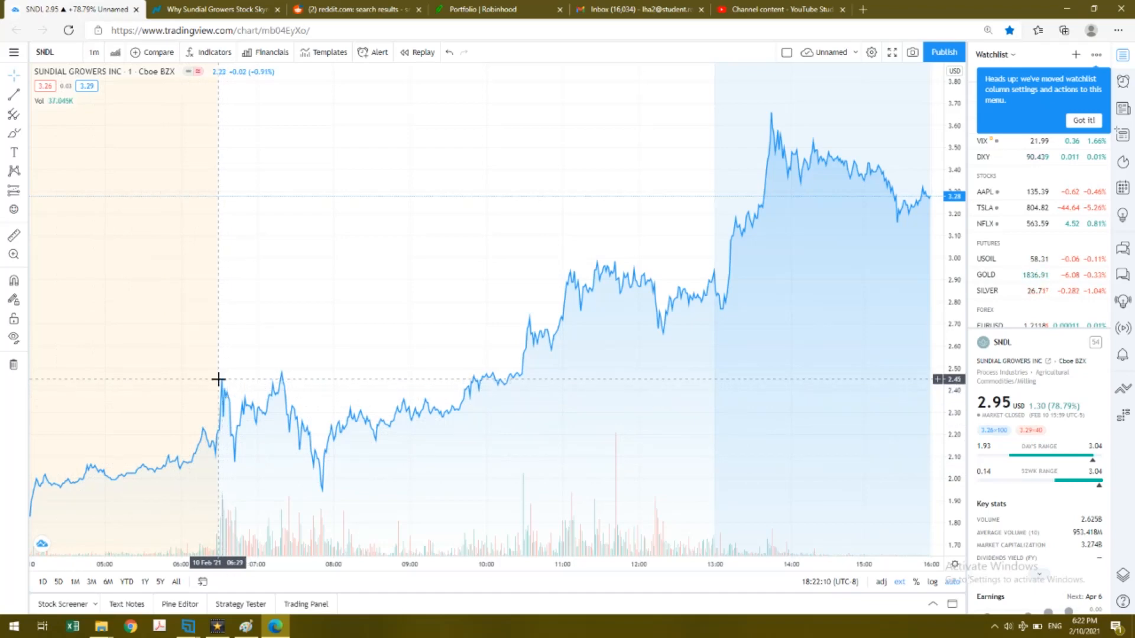
mouse_move(320, 489)
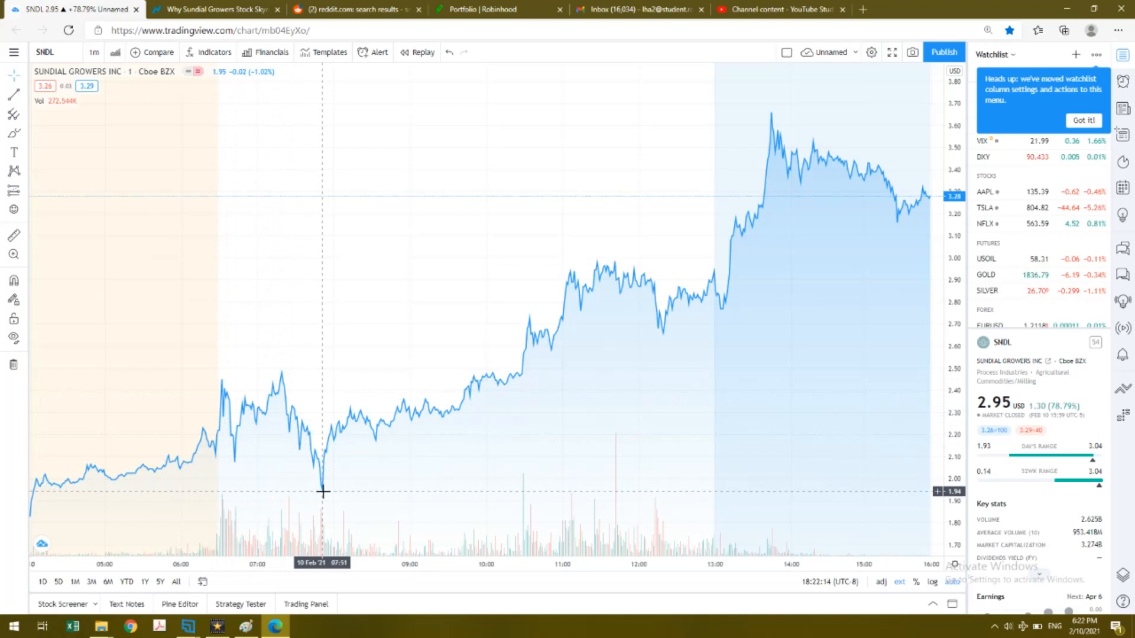
mouse_move(363, 459)
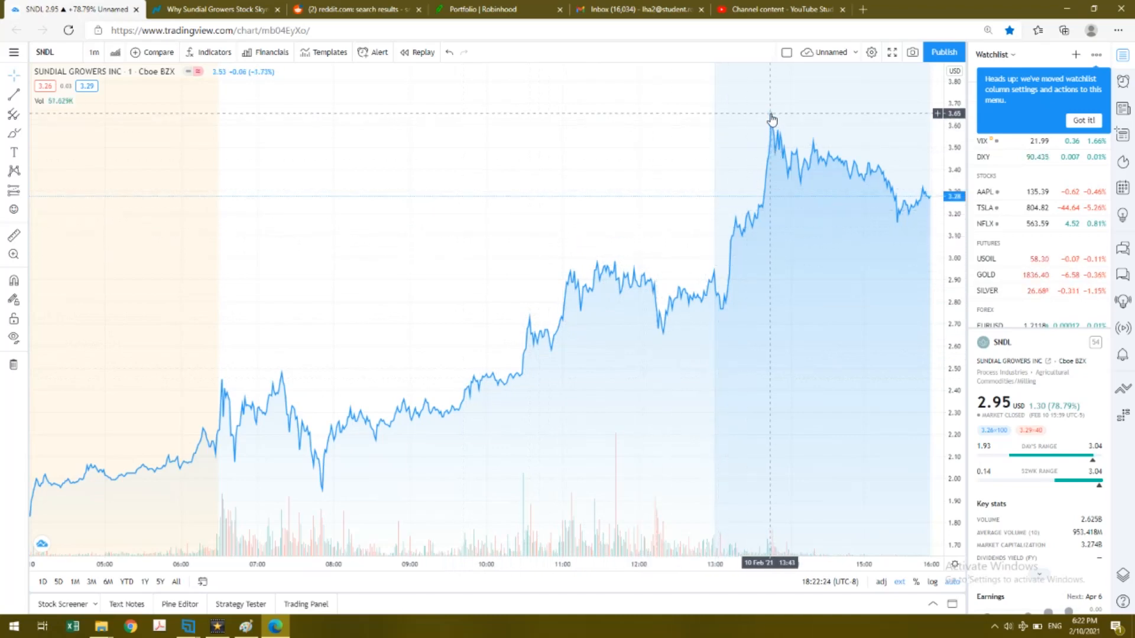
mouse_move(818, 183)
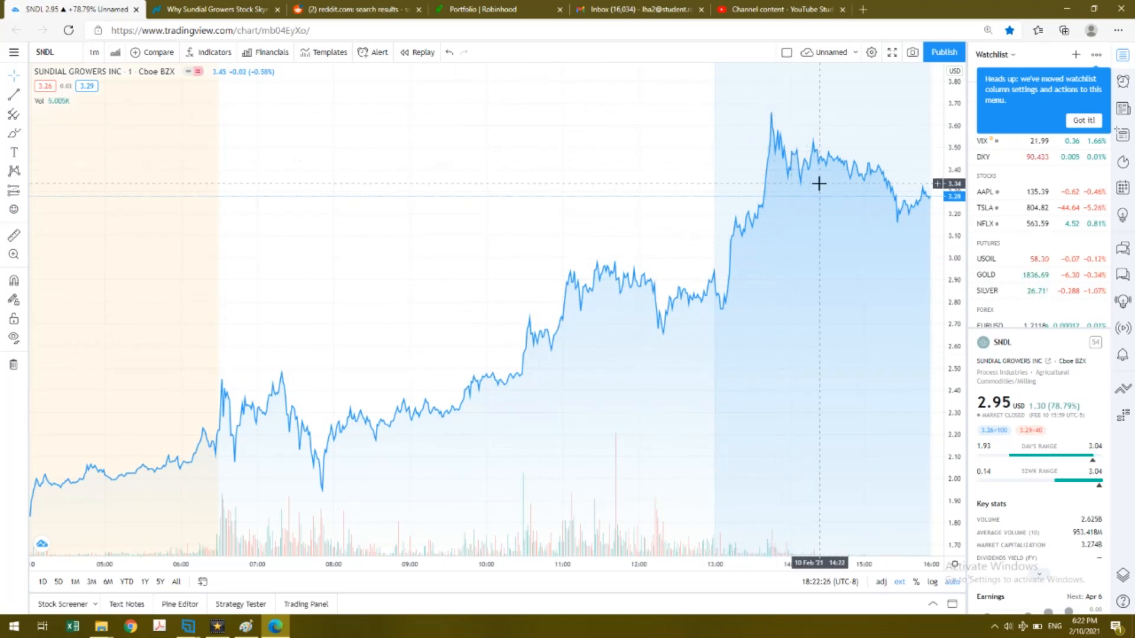
mouse_move(926, 199)
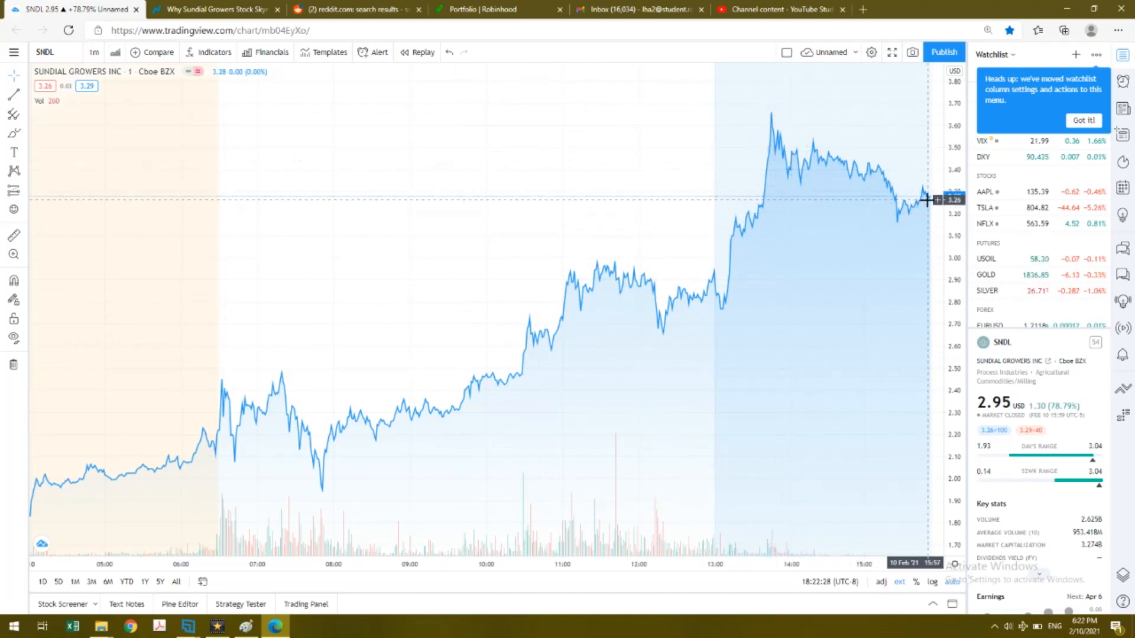
mouse_move(919, 229)
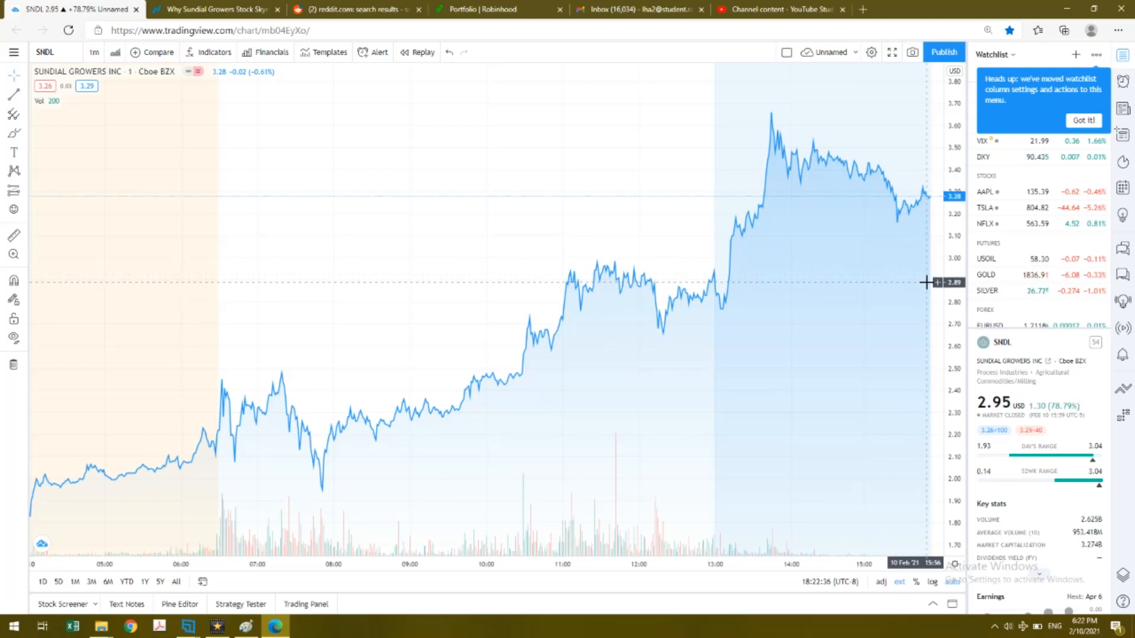
mouse_move(901, 287)
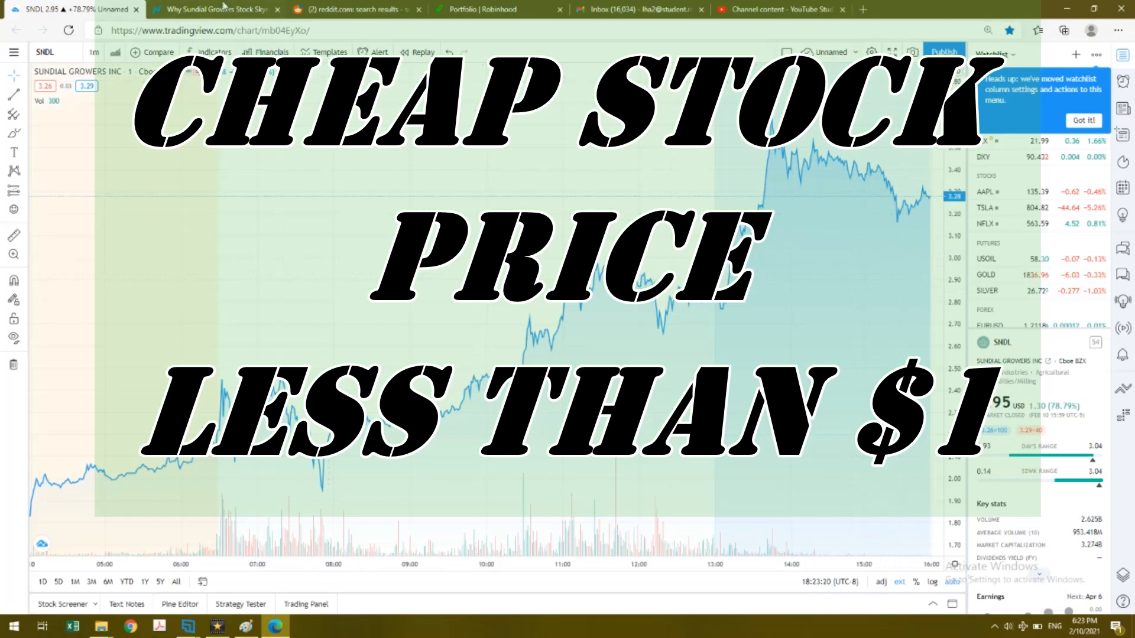
Read the Nasdaq.com 'Why Sundial Growers Stock Skyrocketed Today' article down to its 555% gain section.
left_click(213, 10)
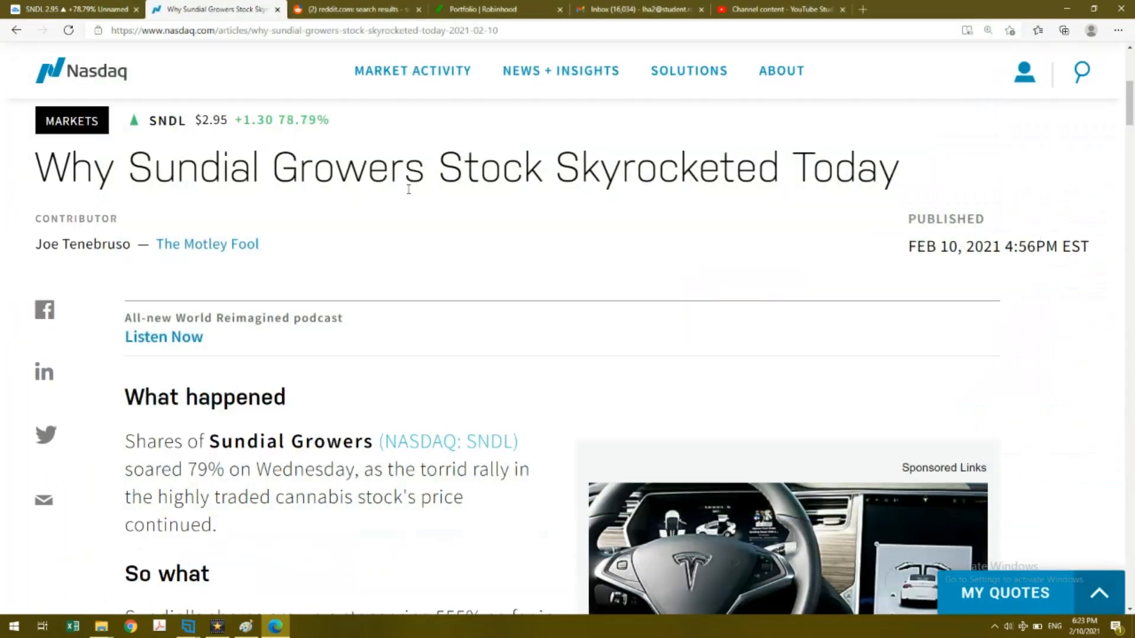
mouse_move(959, 220)
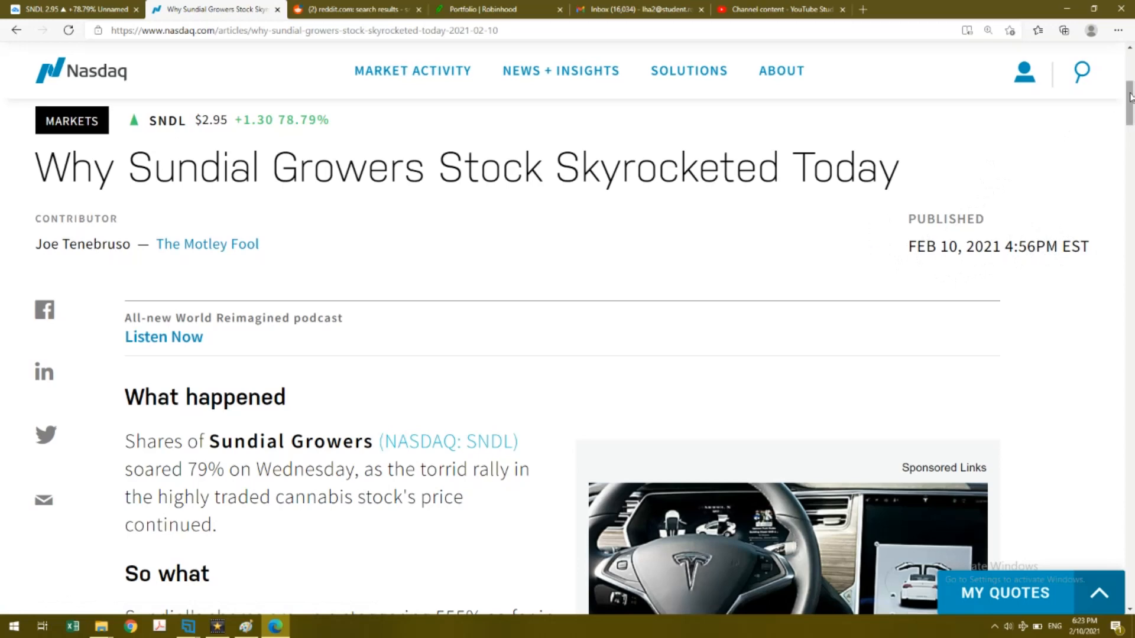
scroll("down", 3)
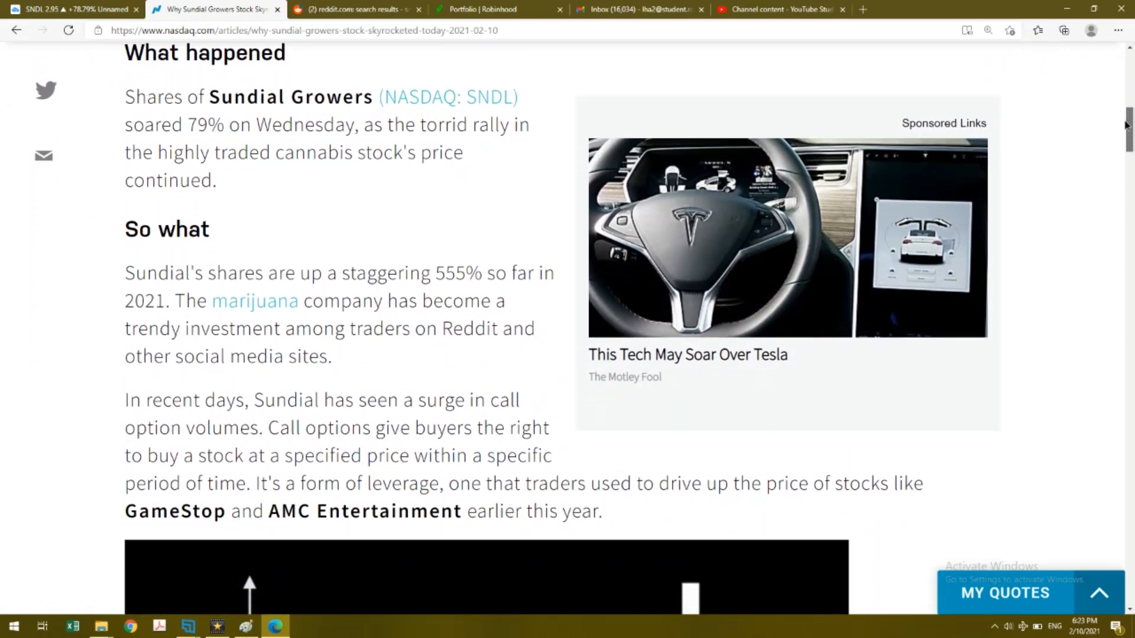
scroll("down", 3)
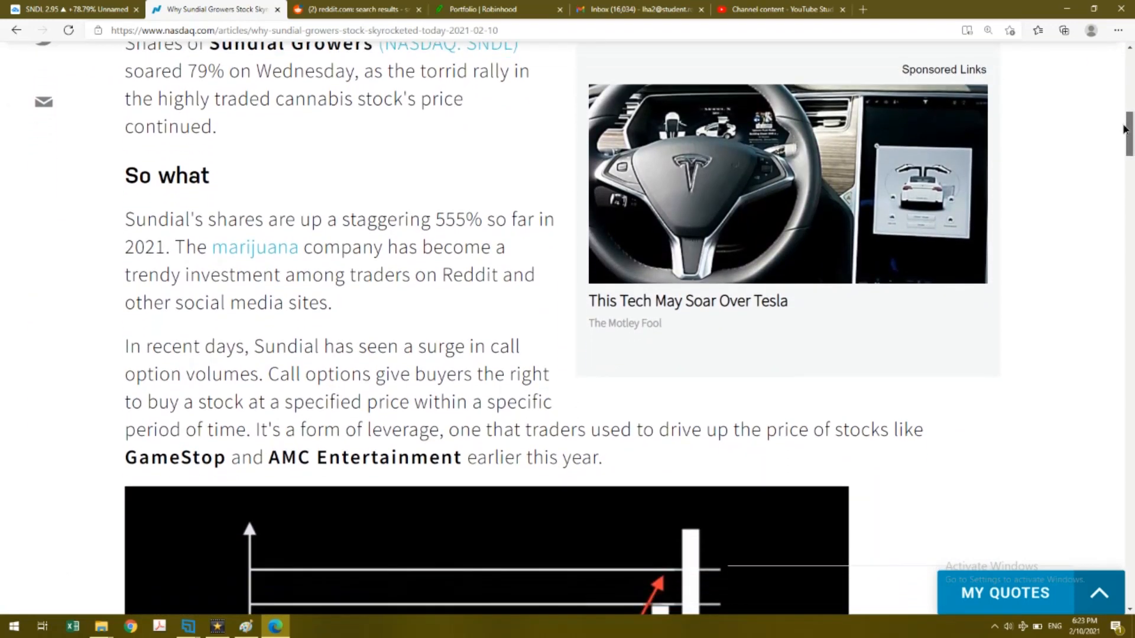
scroll("down", 3)
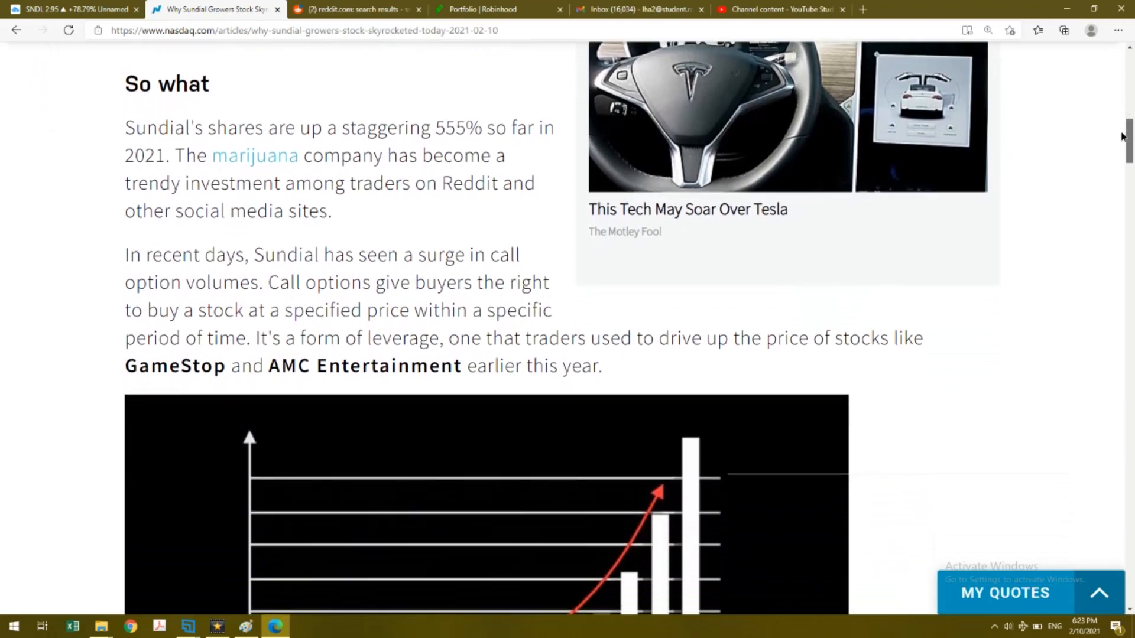
scroll("down", 3)
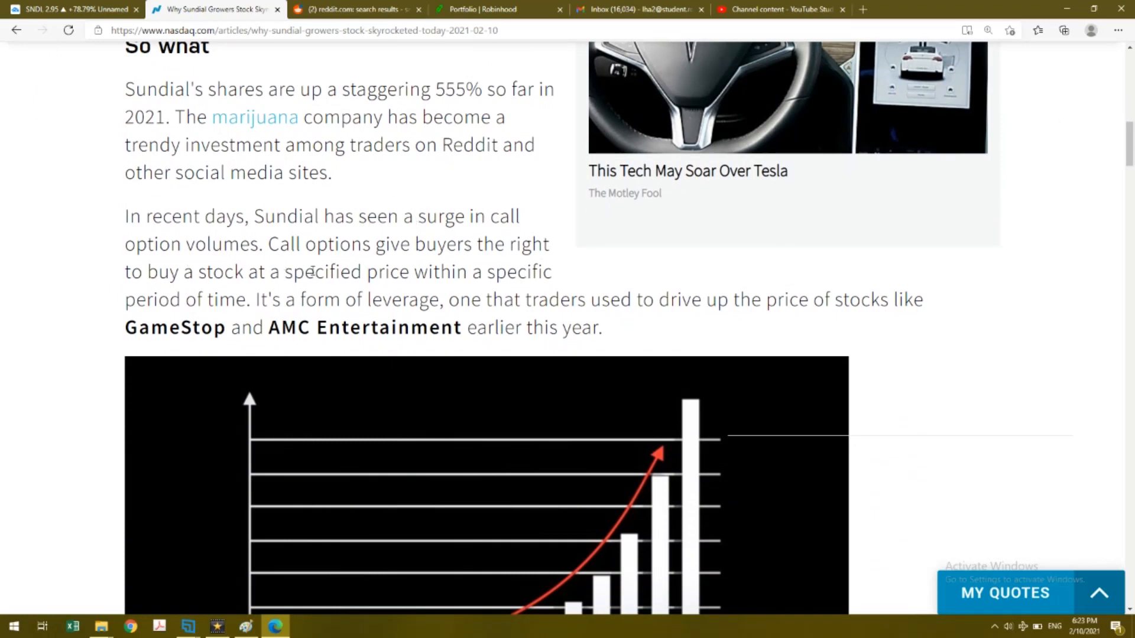
mouse_move(325, 291)
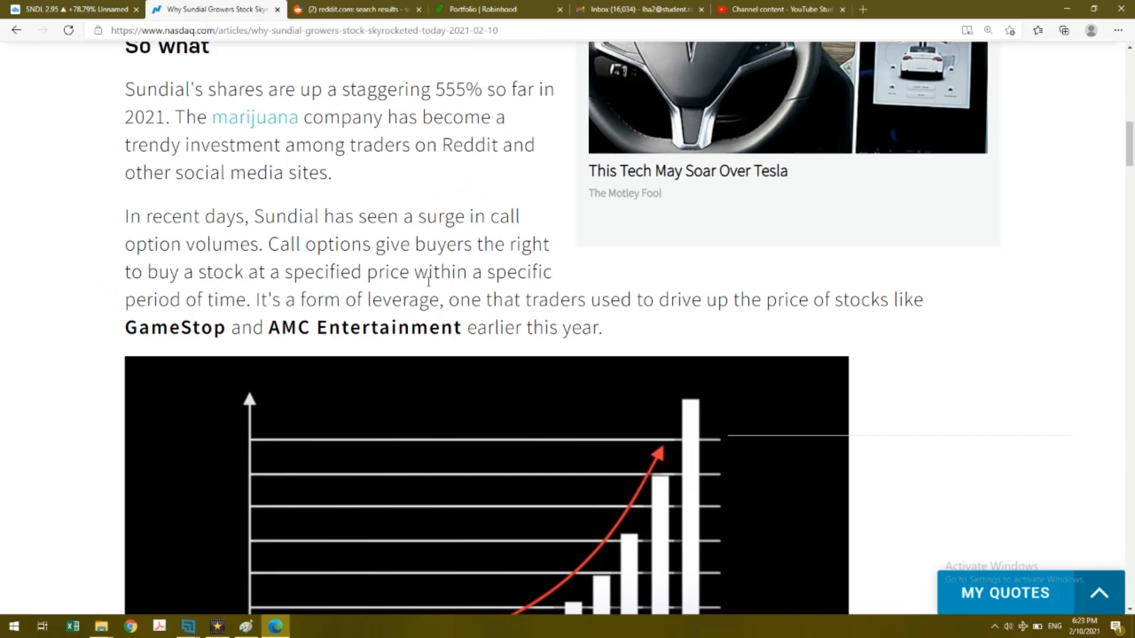
mouse_move(514, 315)
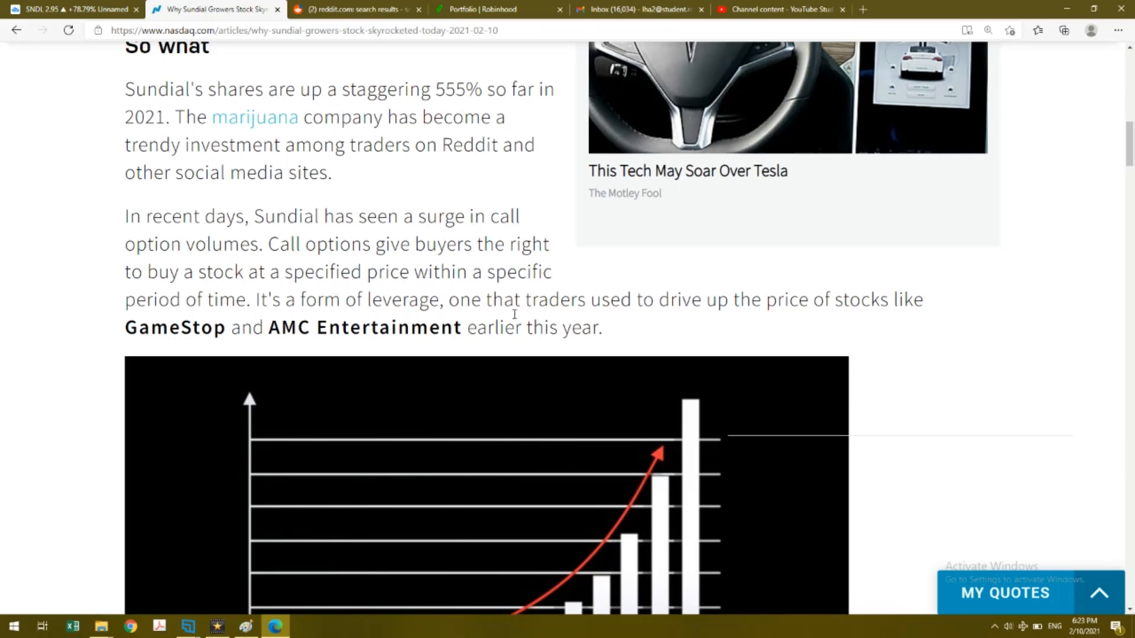
mouse_move(463, 201)
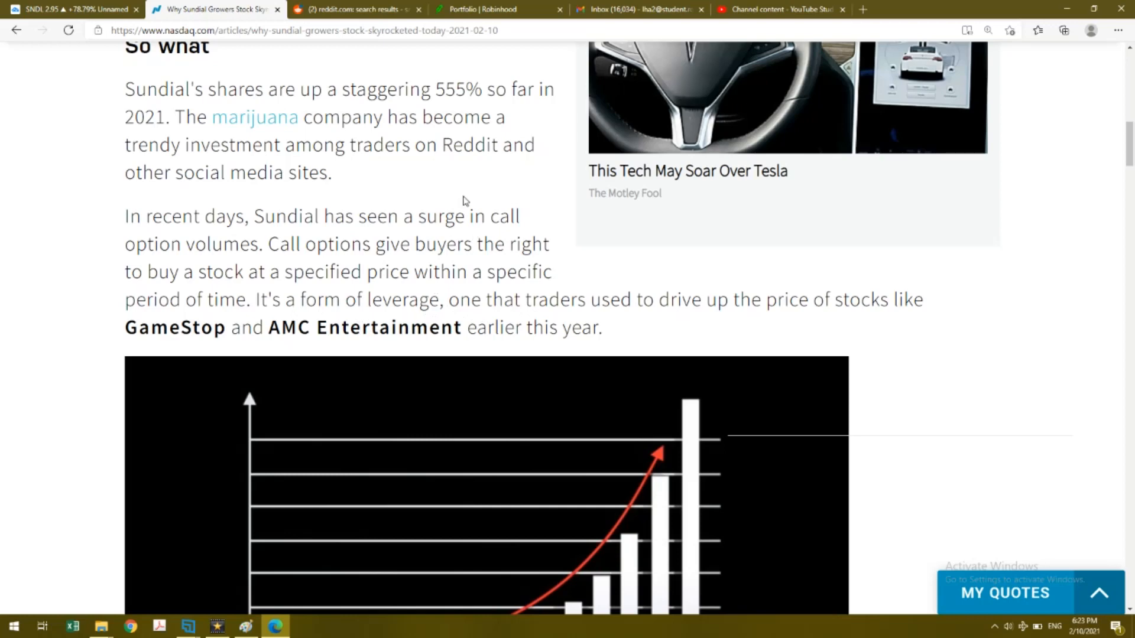
mouse_move(411, 147)
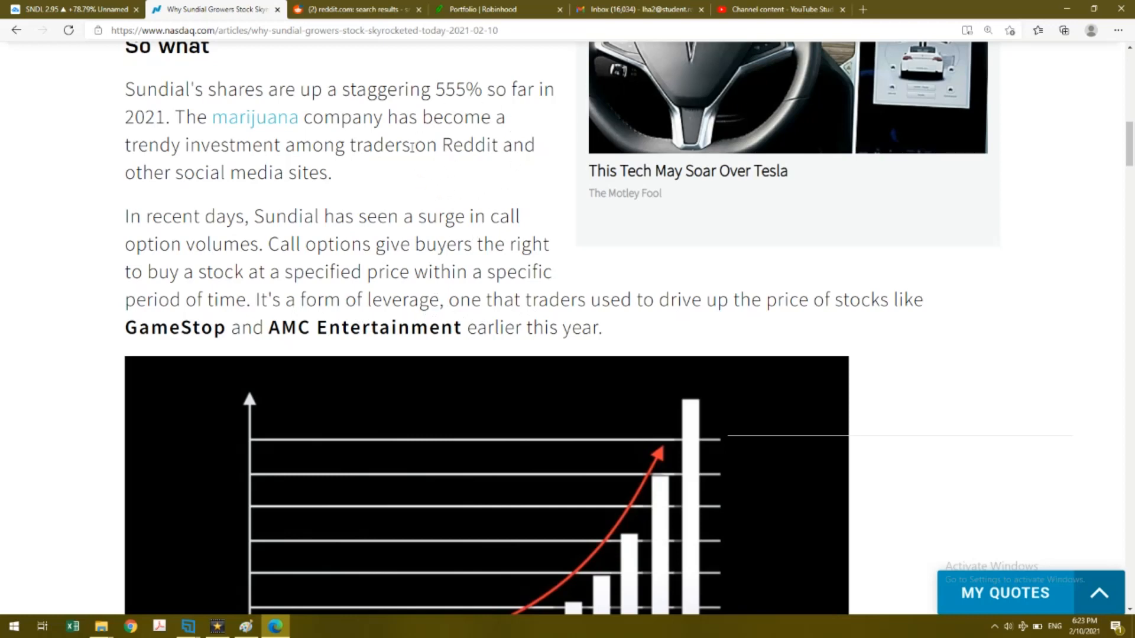
mouse_move(507, 184)
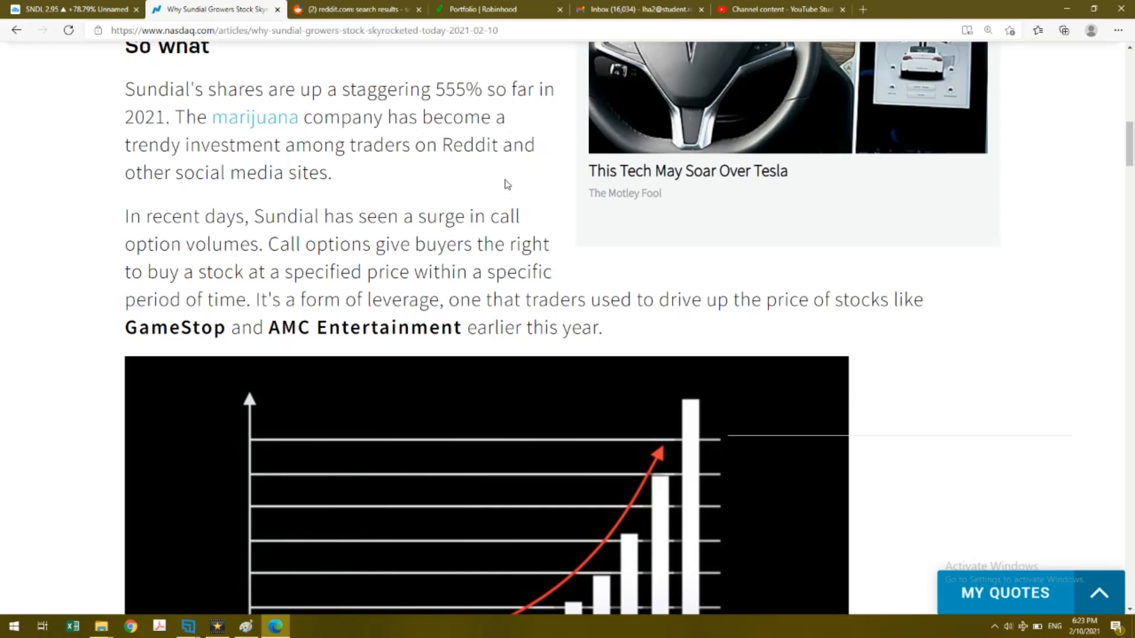
mouse_move(1098, 284)
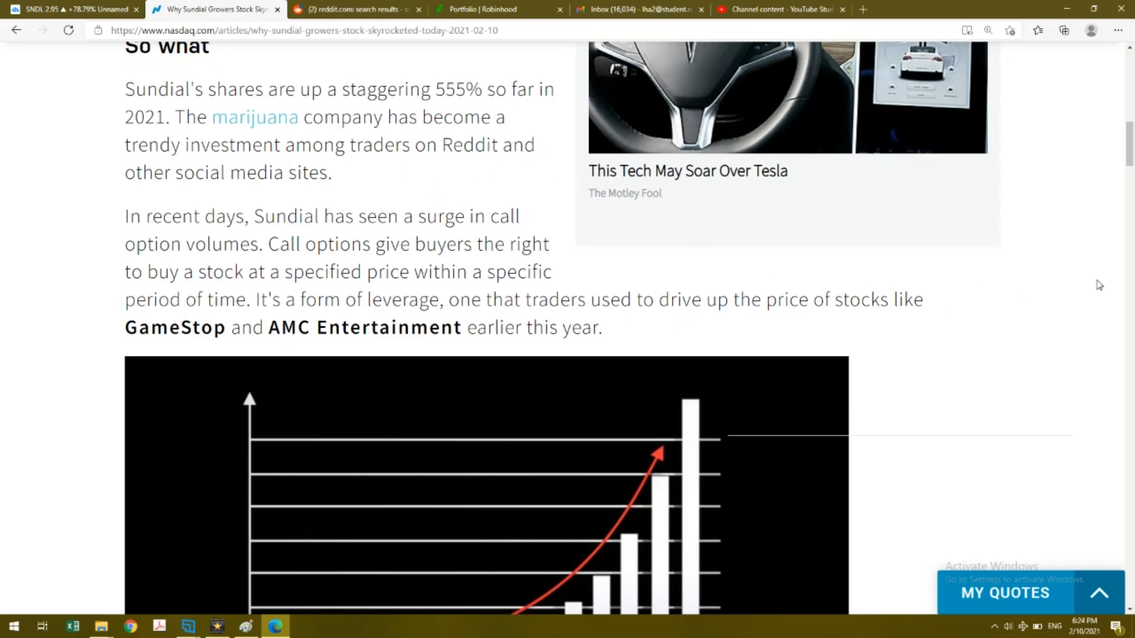
scroll("down", 3)
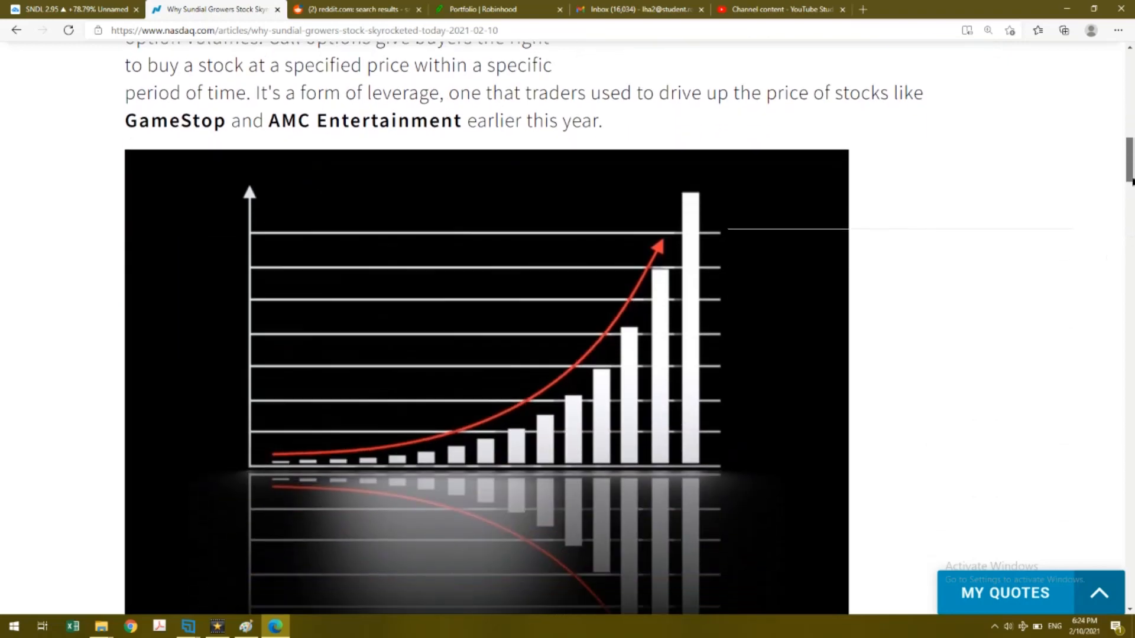
scroll("down", 3)
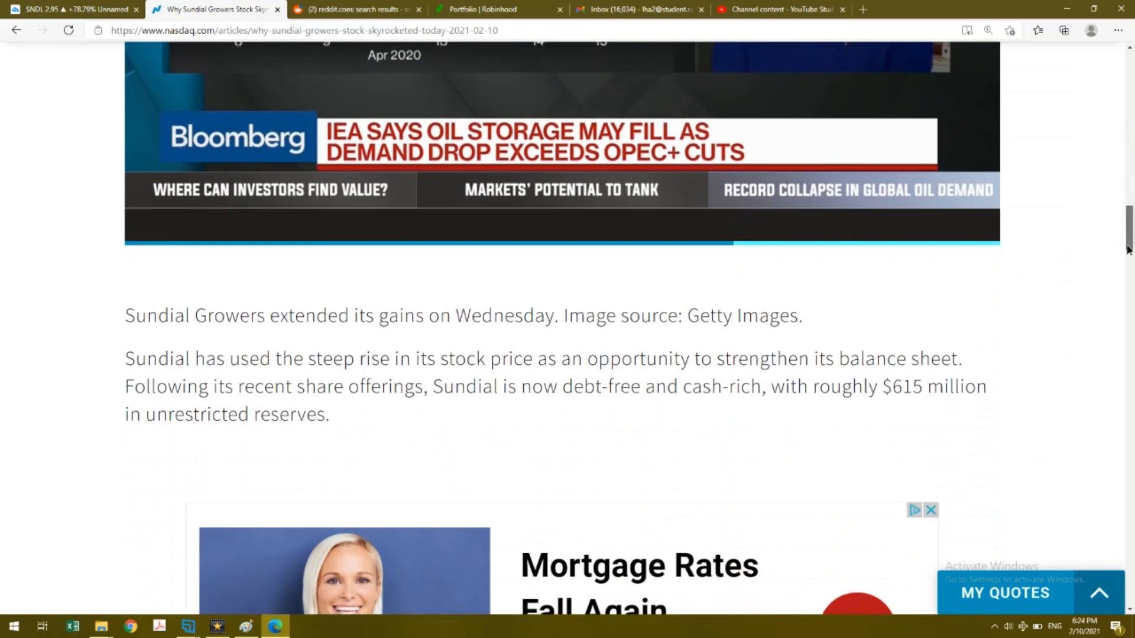
scroll("down", 3)
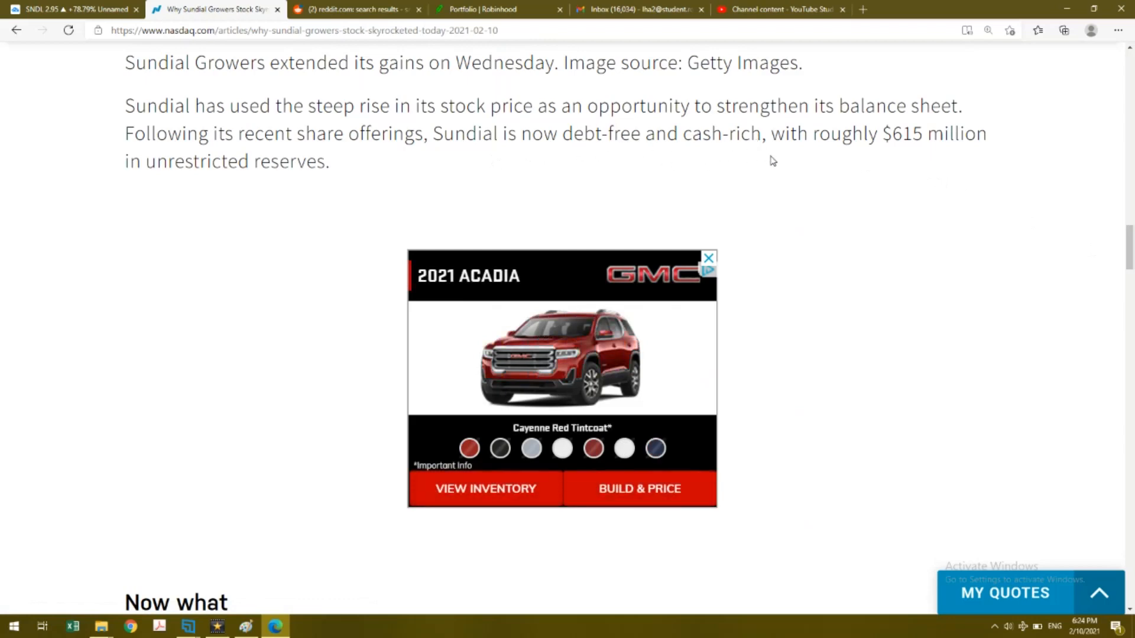
mouse_move(363, 179)
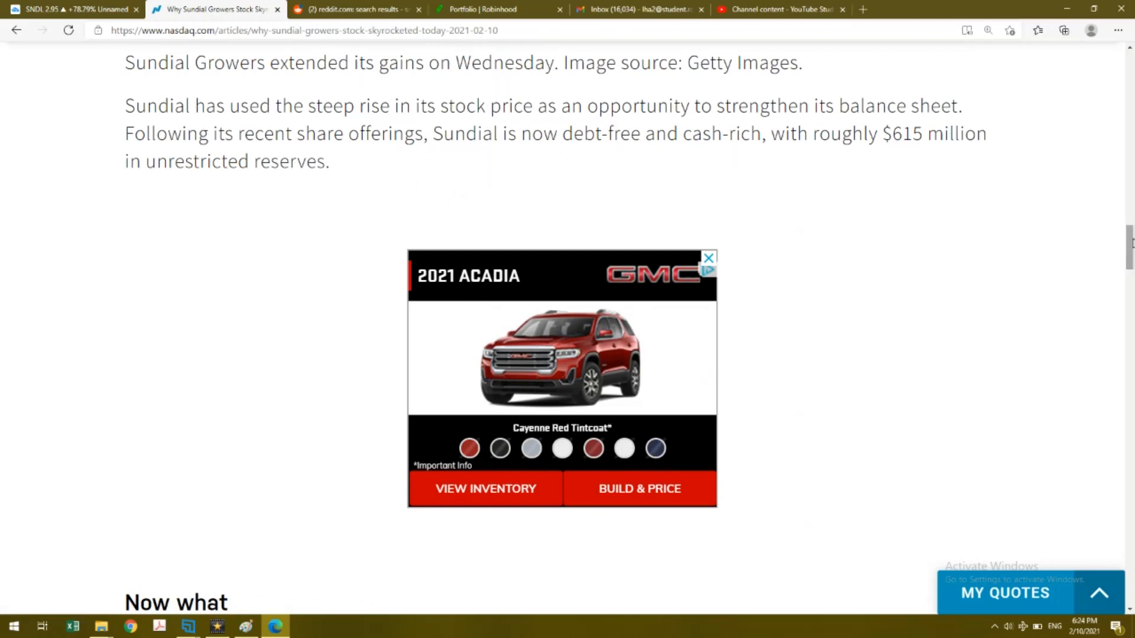
scroll("down", 3)
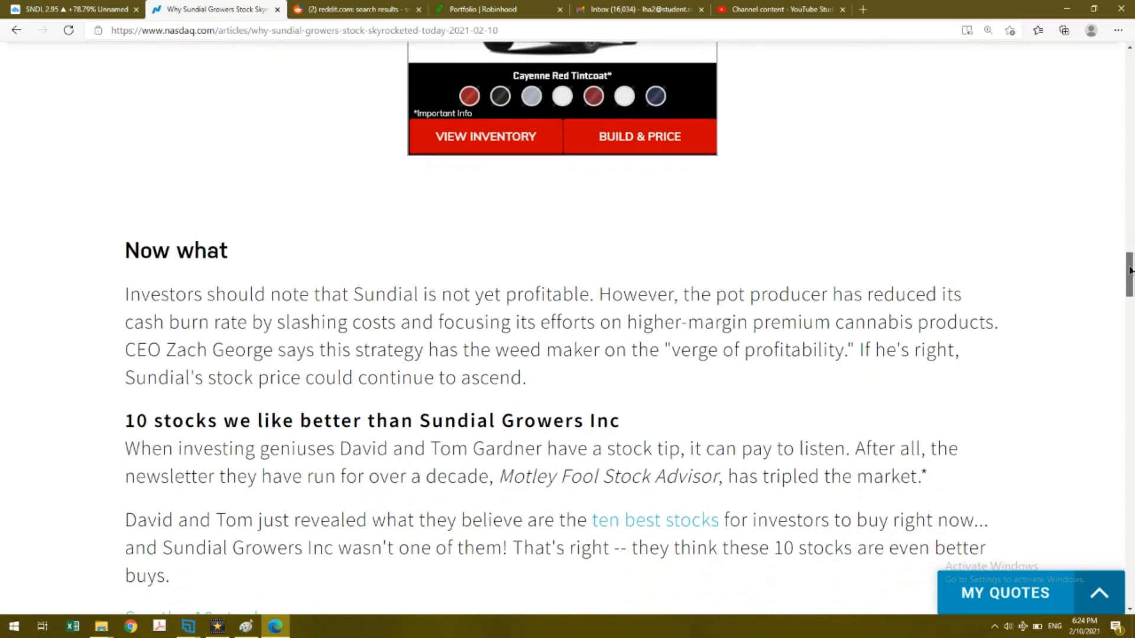
scroll("down", 3)
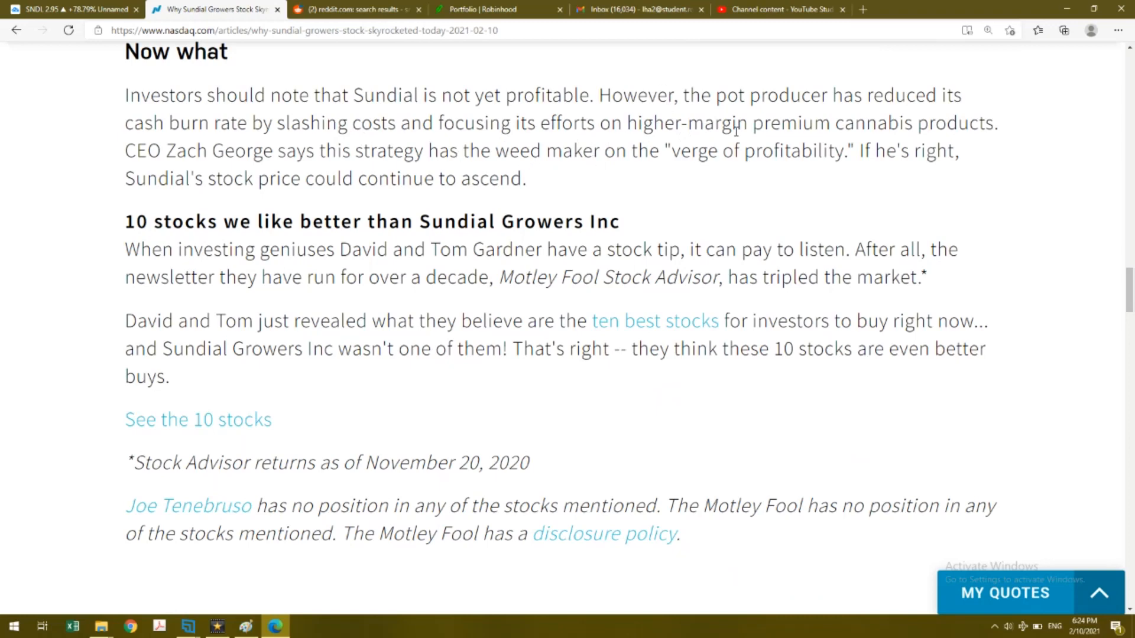
mouse_move(757, 156)
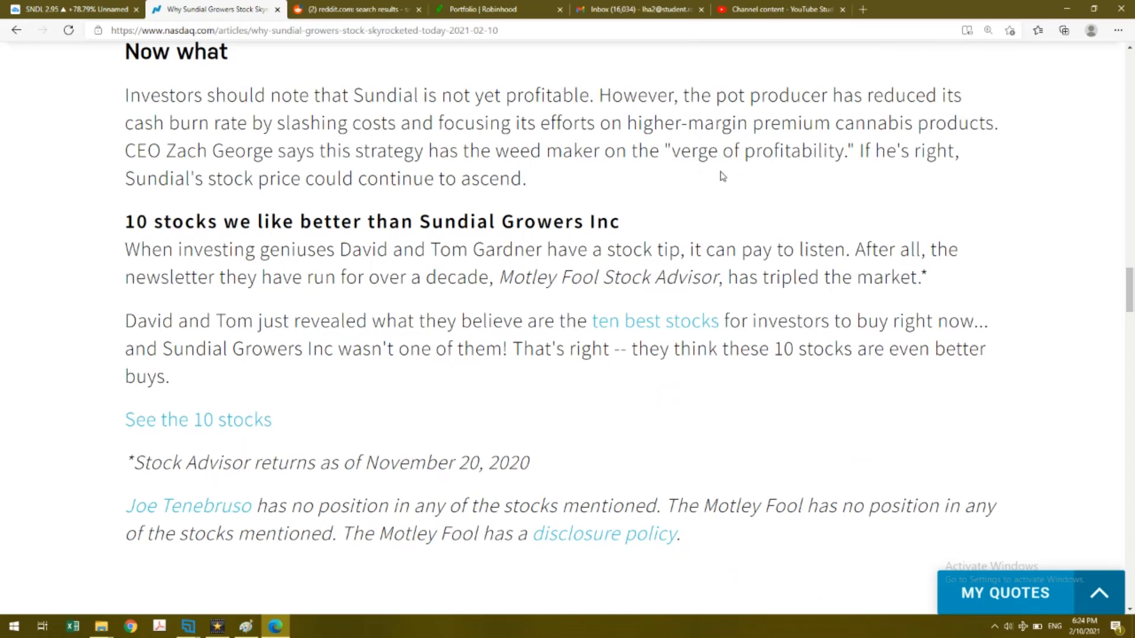
mouse_move(503, 82)
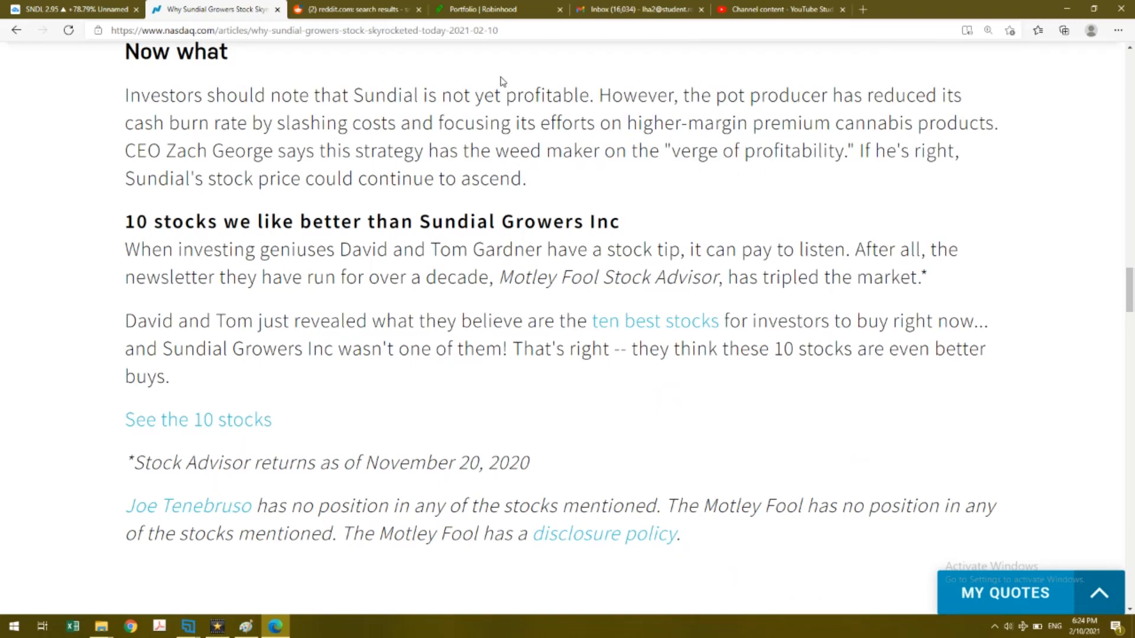
Review the Reddit SNDL search results, then switch to the Robinhood portfolio showing about $309,459.
left_click(355, 8)
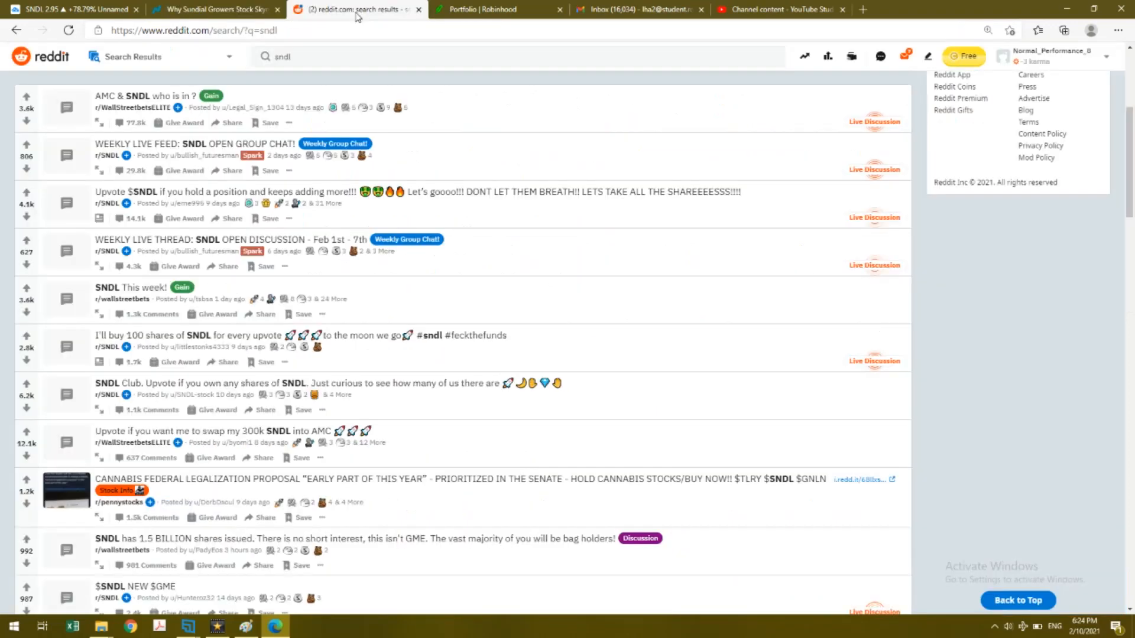
mouse_move(141, 117)
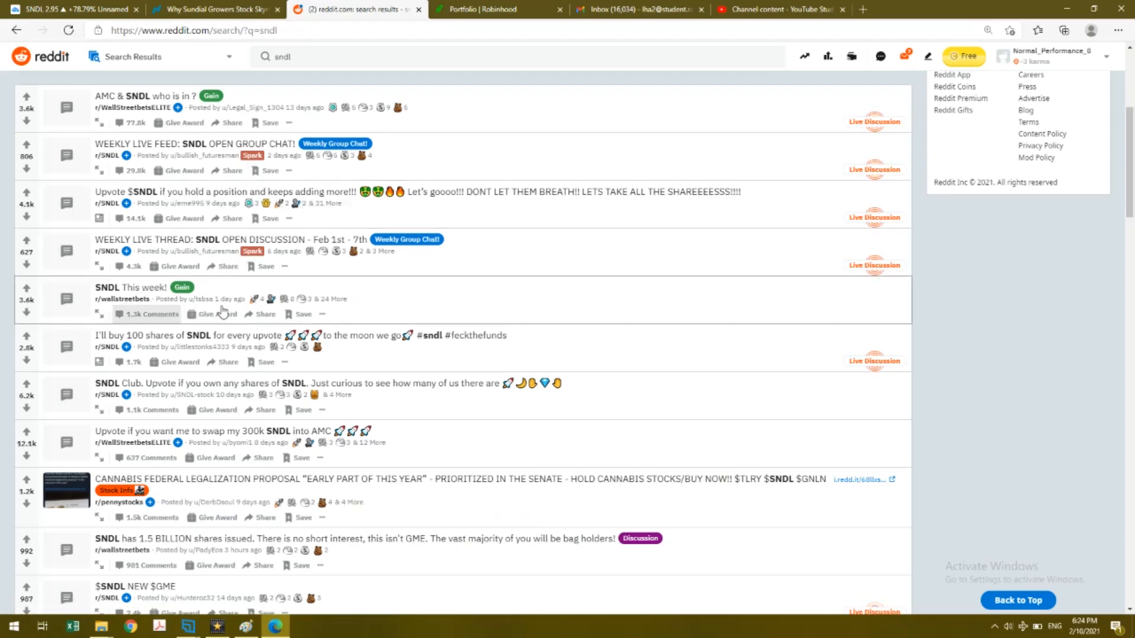
mouse_move(132, 273)
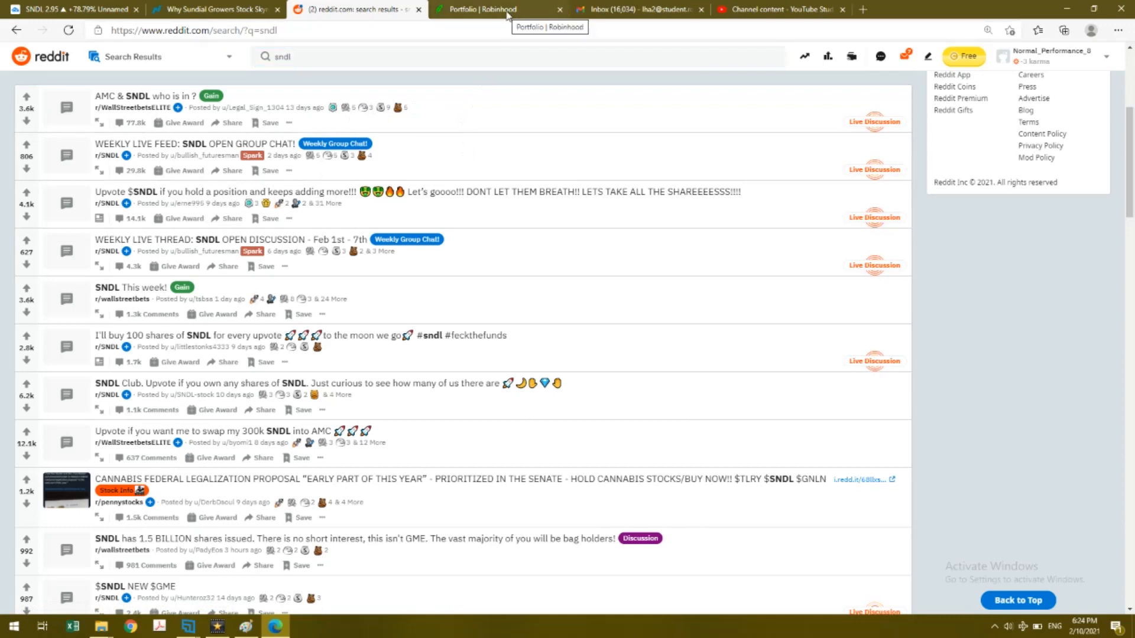
left_click(482, 10)
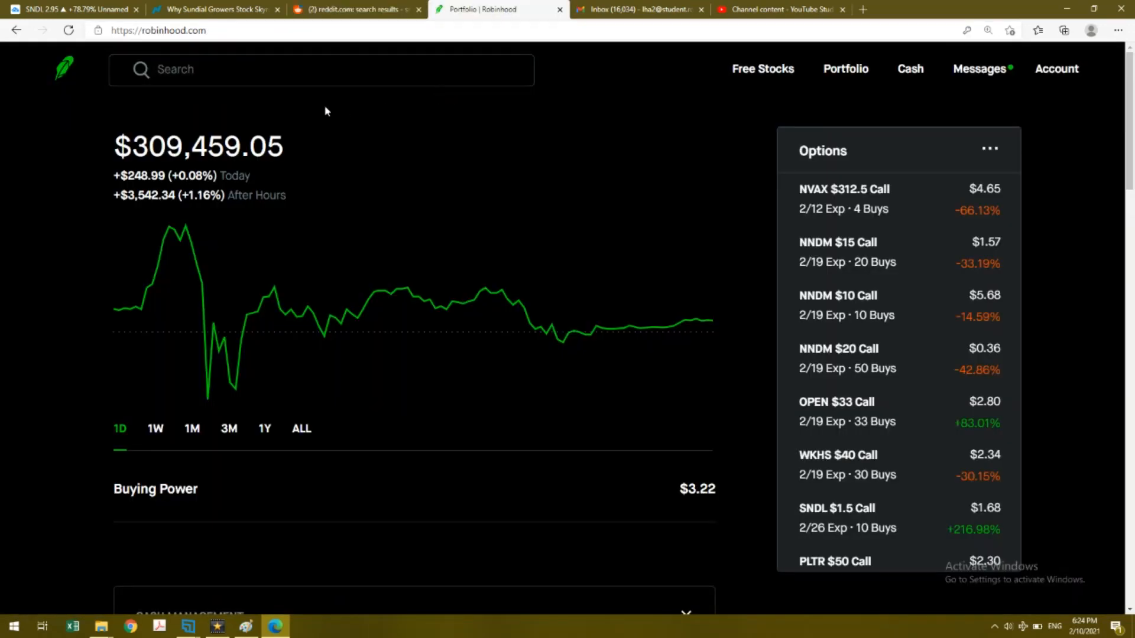
mouse_move(119, 310)
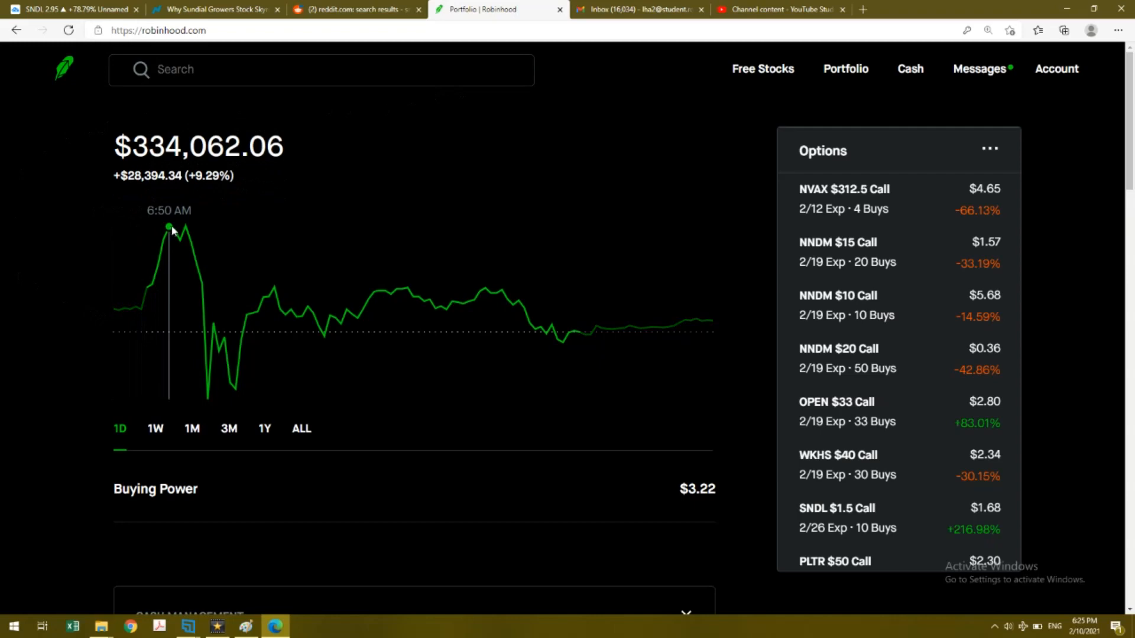
mouse_move(187, 227)
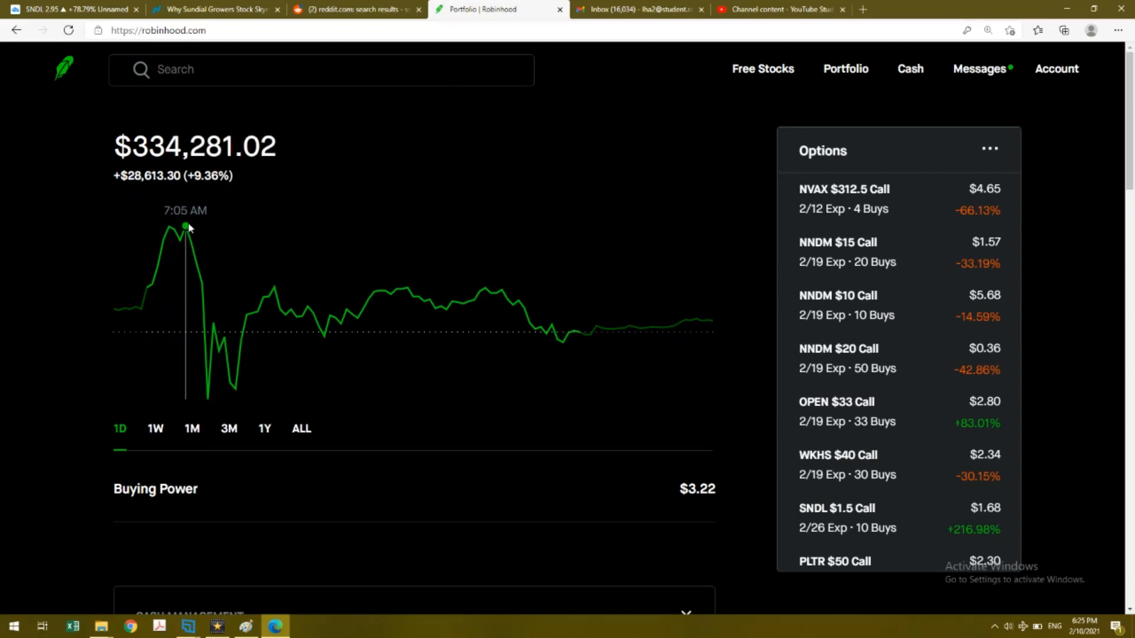
mouse_move(213, 376)
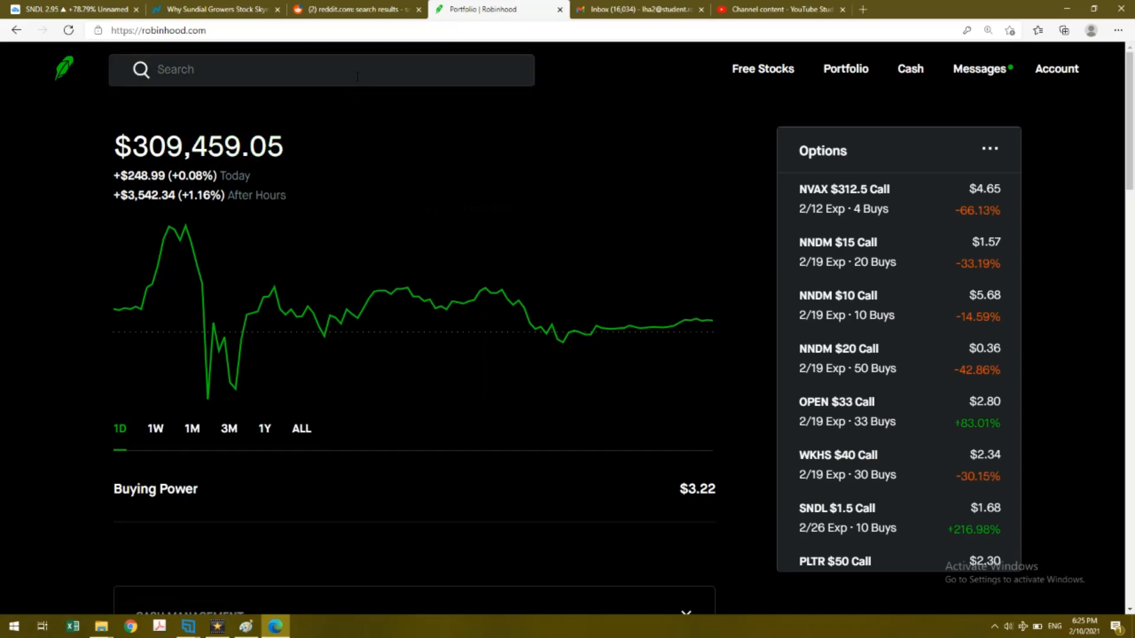
type("sndl")
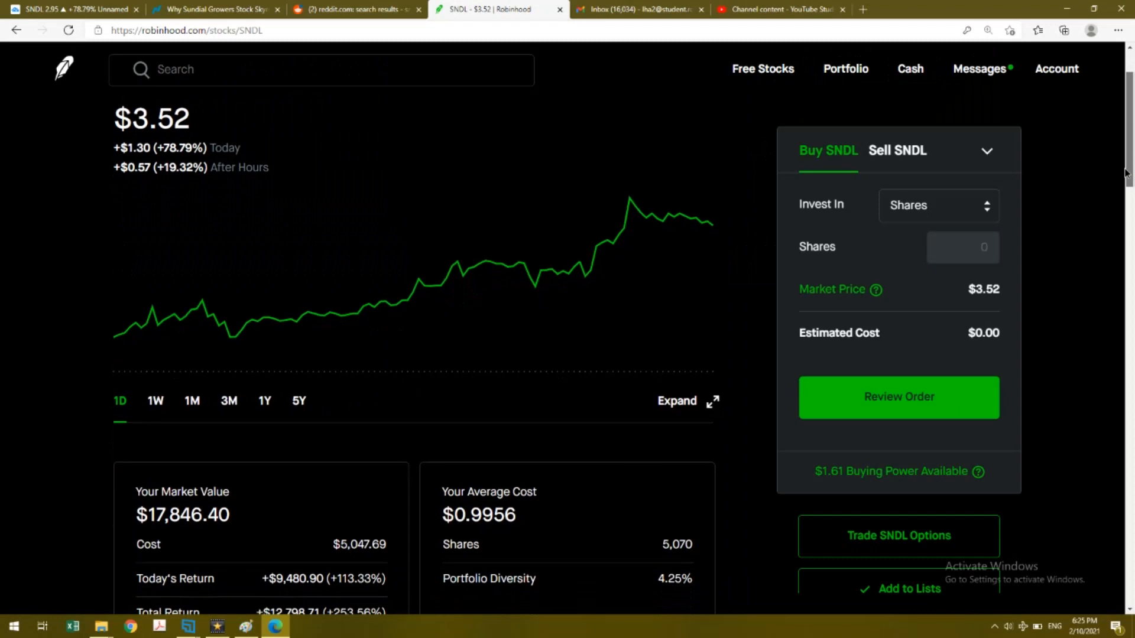
Scroll the SNDL page down to the Options section listing 19 contracts worth $3,417.
scroll("down", 3)
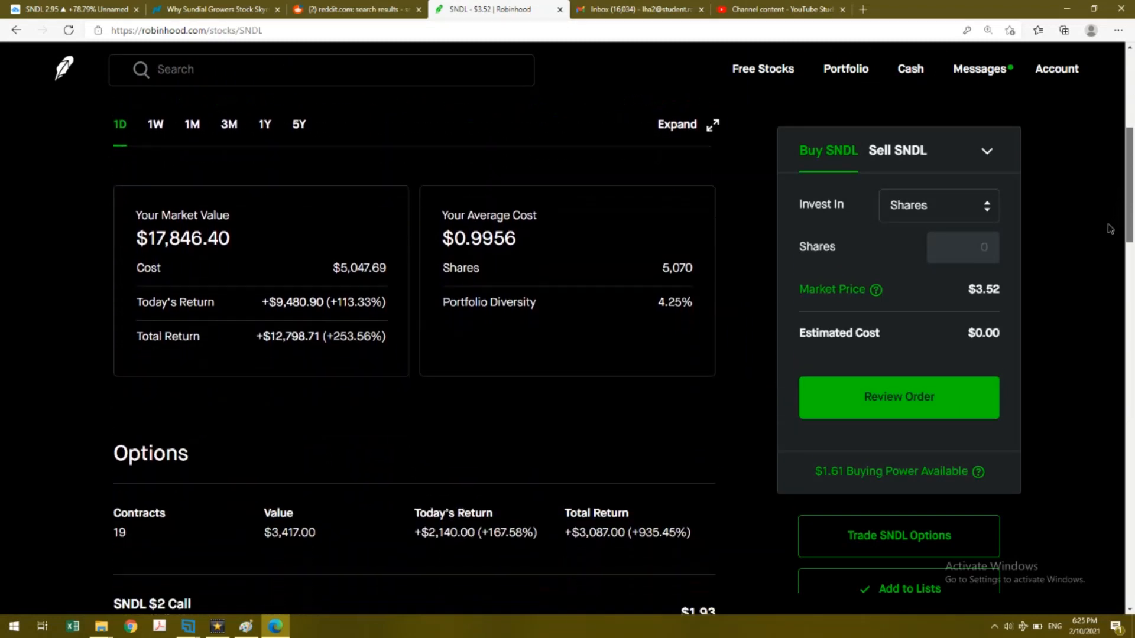
scroll("down", 3)
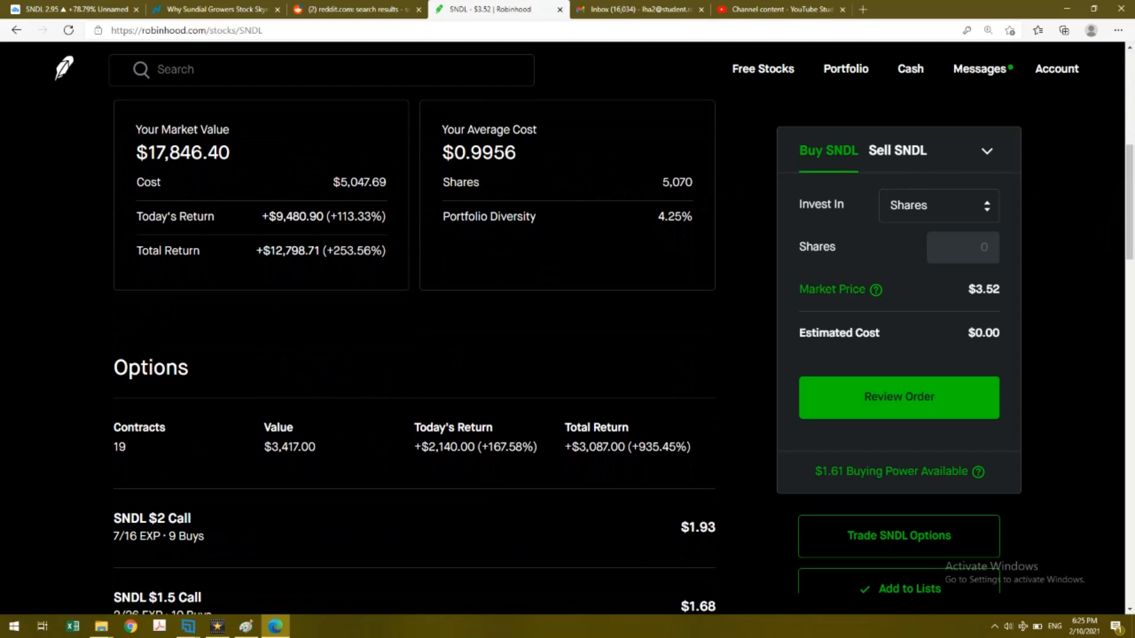
mouse_move(571, 175)
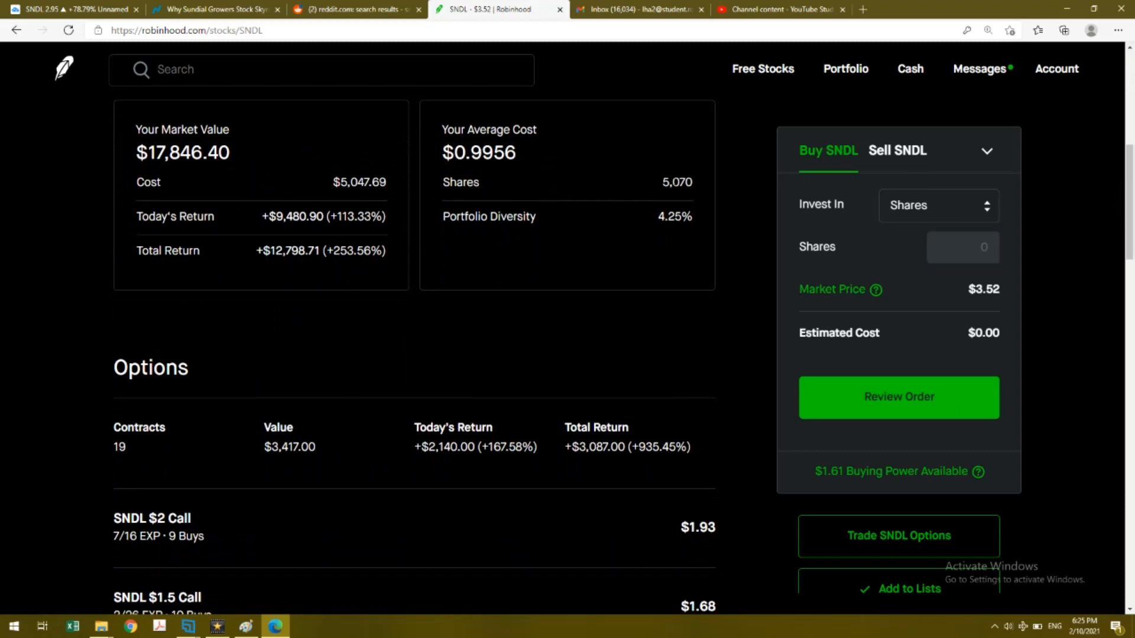
mouse_move(391, 205)
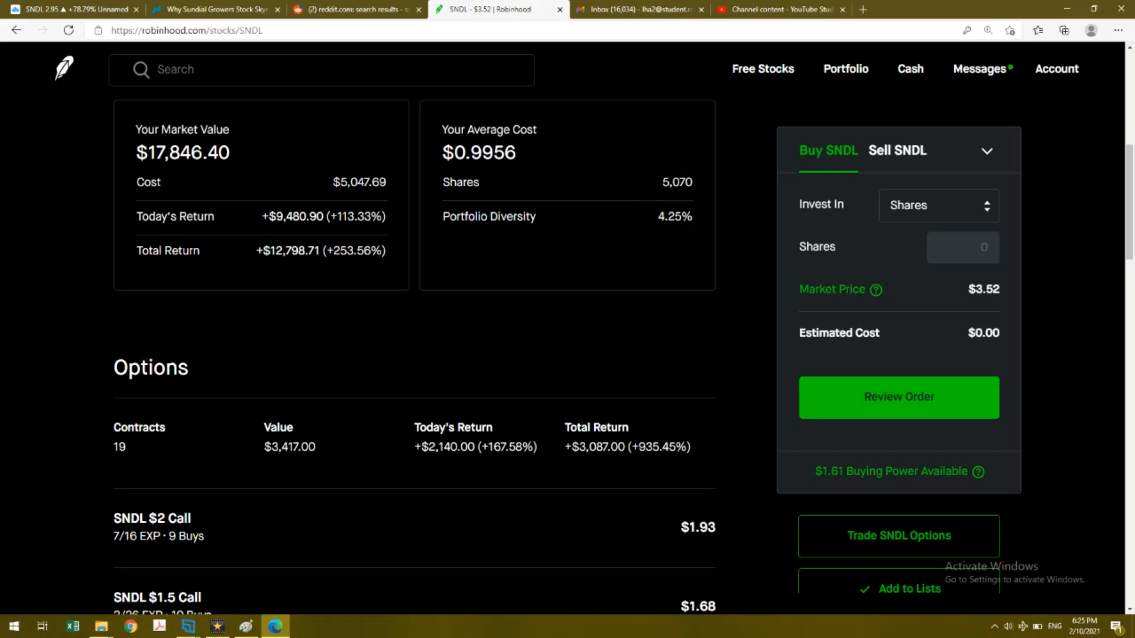
mouse_move(673, 309)
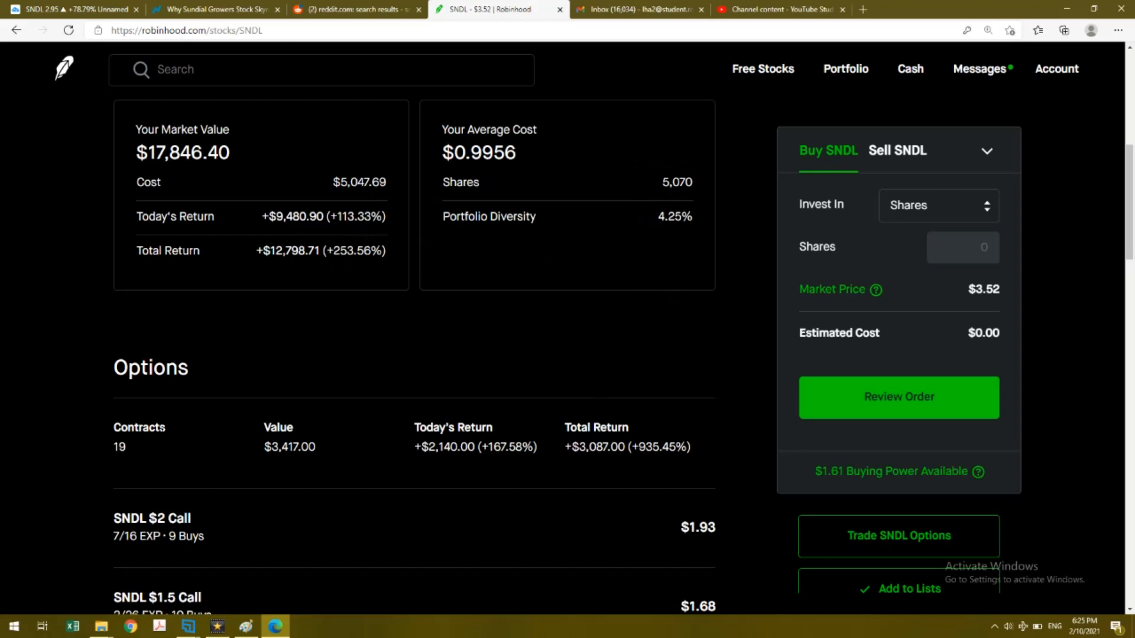
mouse_move(316, 457)
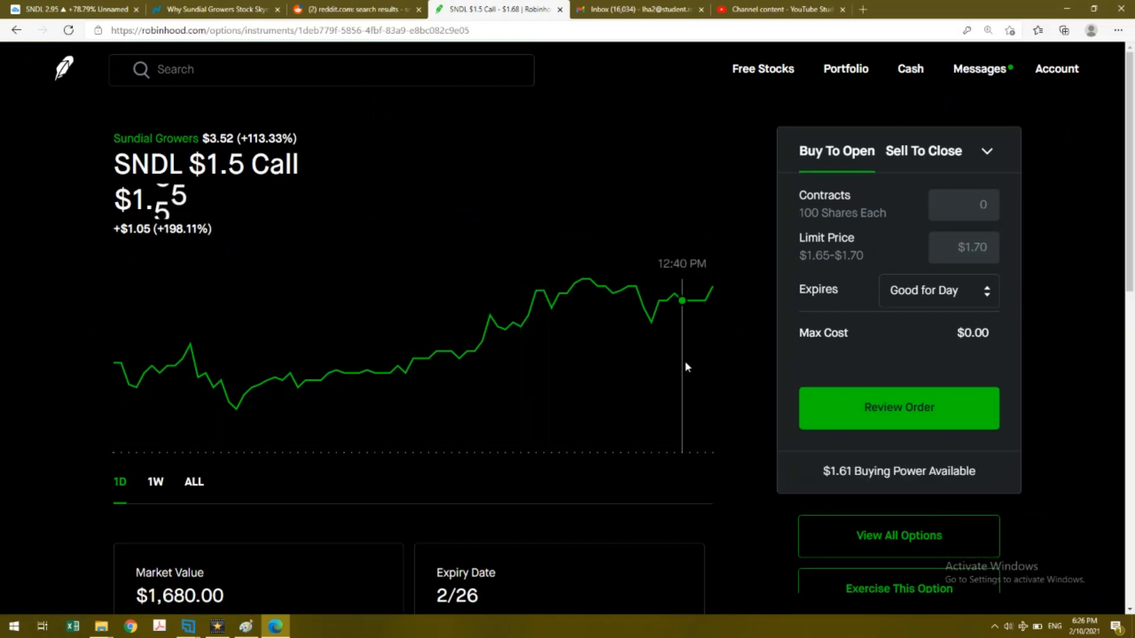
Review the SNDL $1.5 Call stats and Greeks ($1,680 value, +1,020% return), then go back to the SNDL page.
scroll("down", 3)
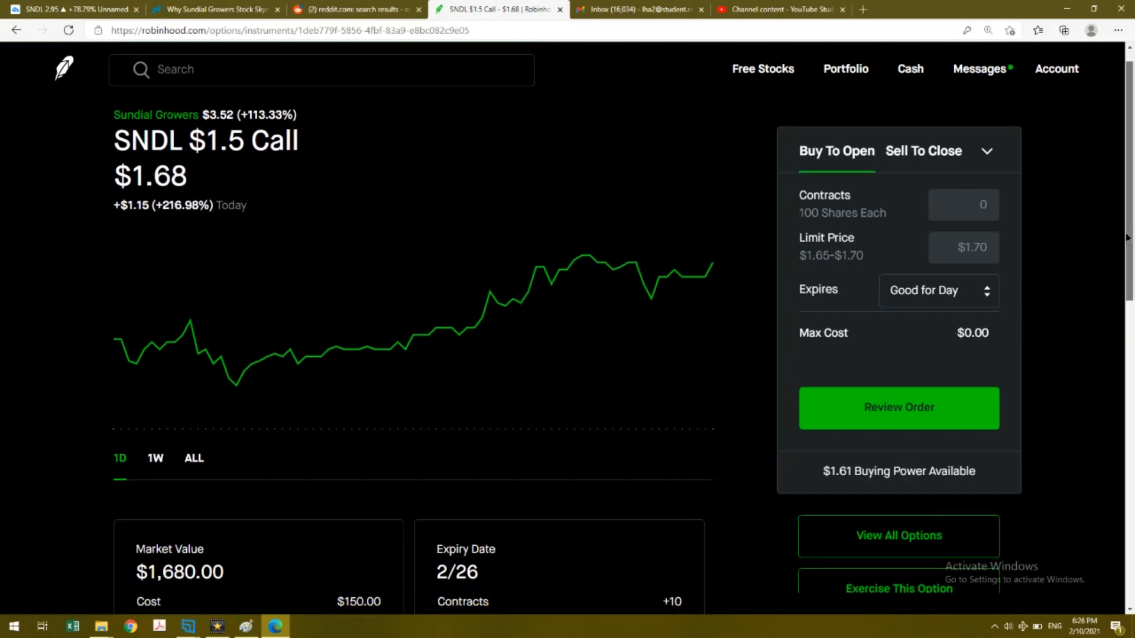
scroll("down", 3)
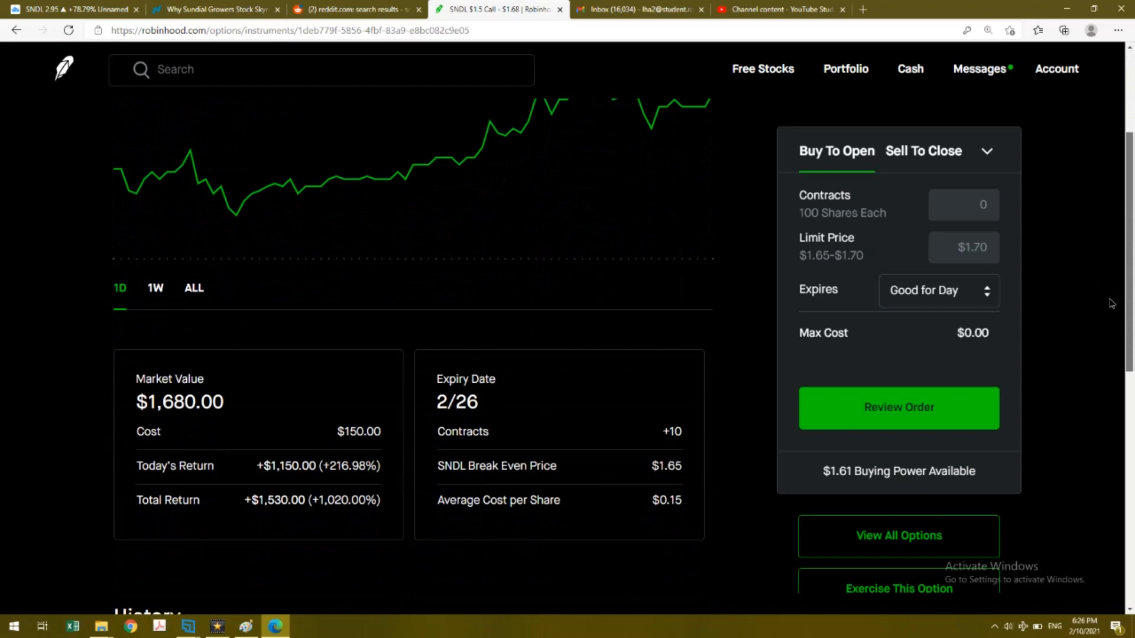
scroll("down", 3)
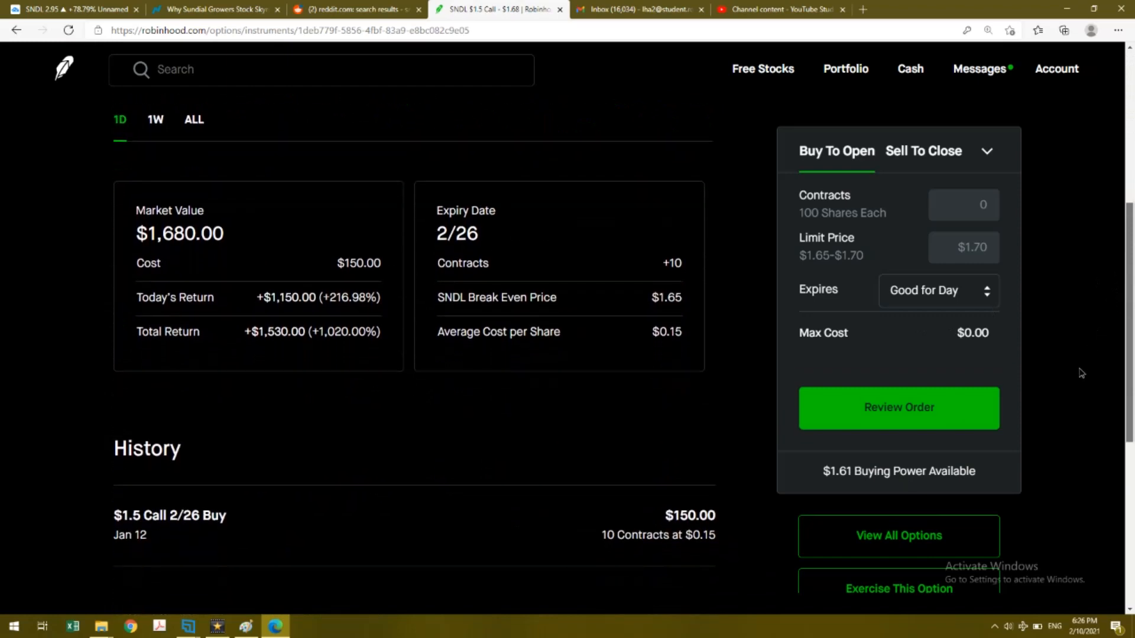
scroll("down", 3)
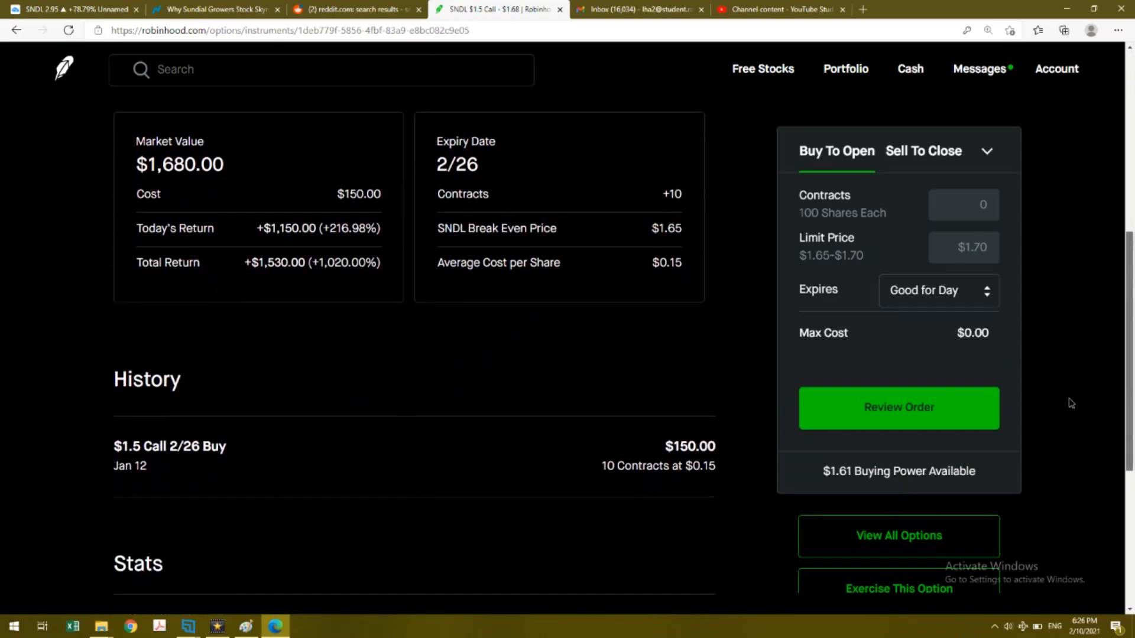
scroll("down", 3)
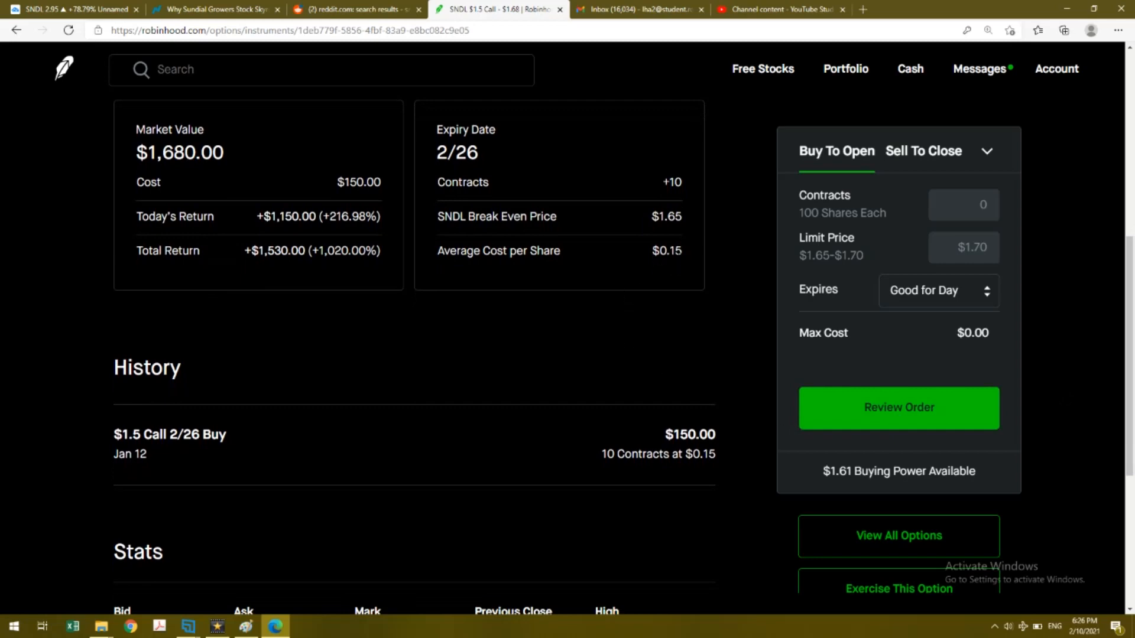
mouse_move(685, 266)
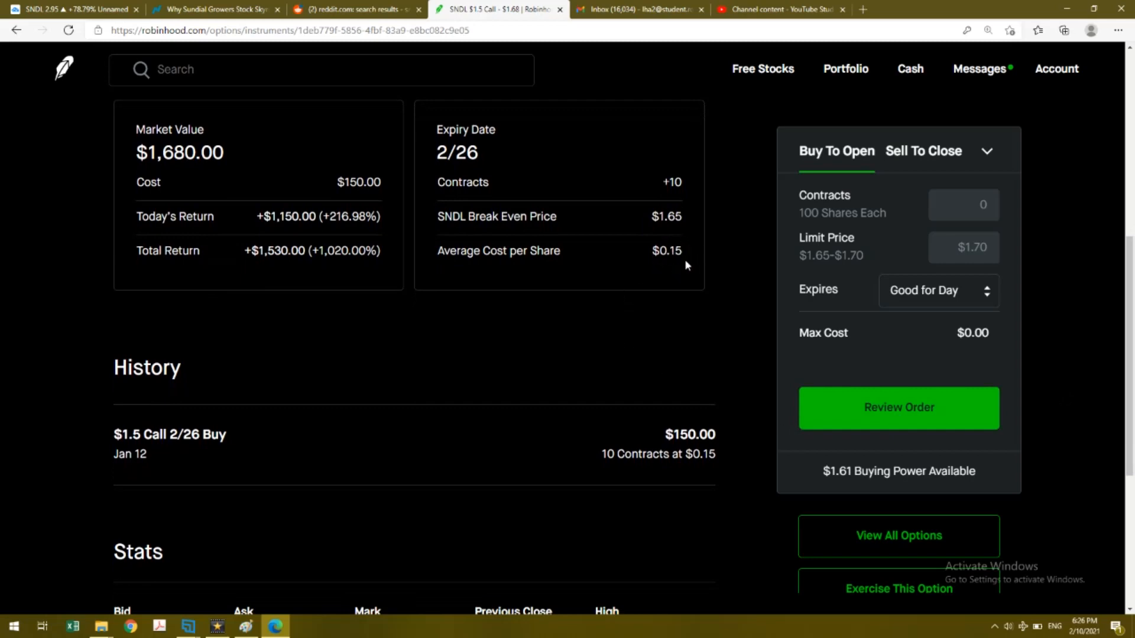
mouse_move(543, 243)
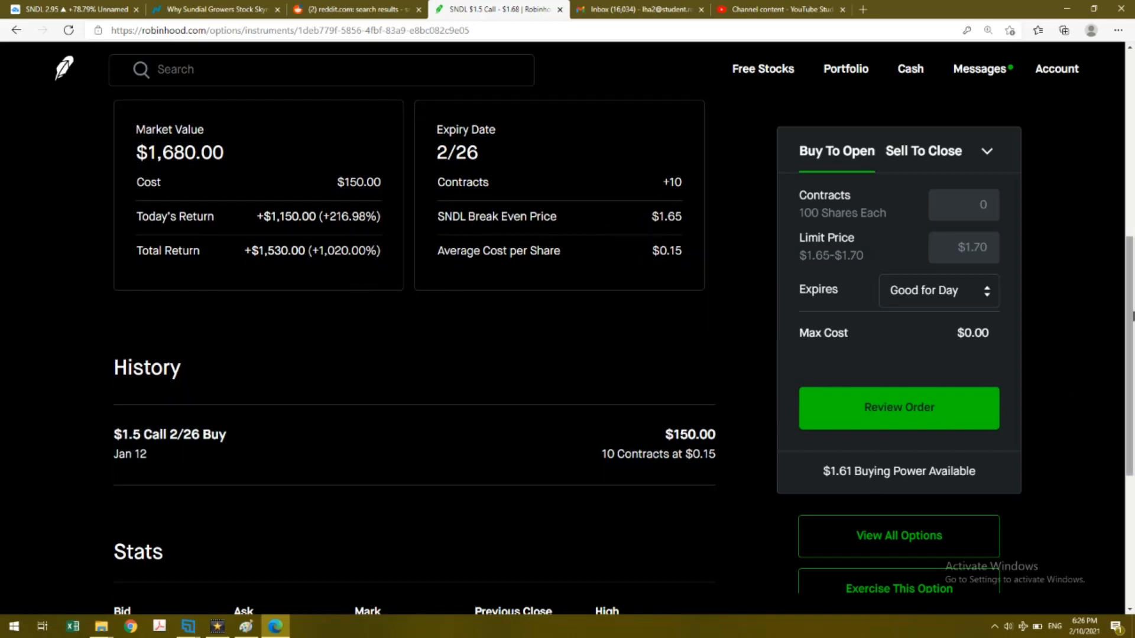
scroll("down", 3)
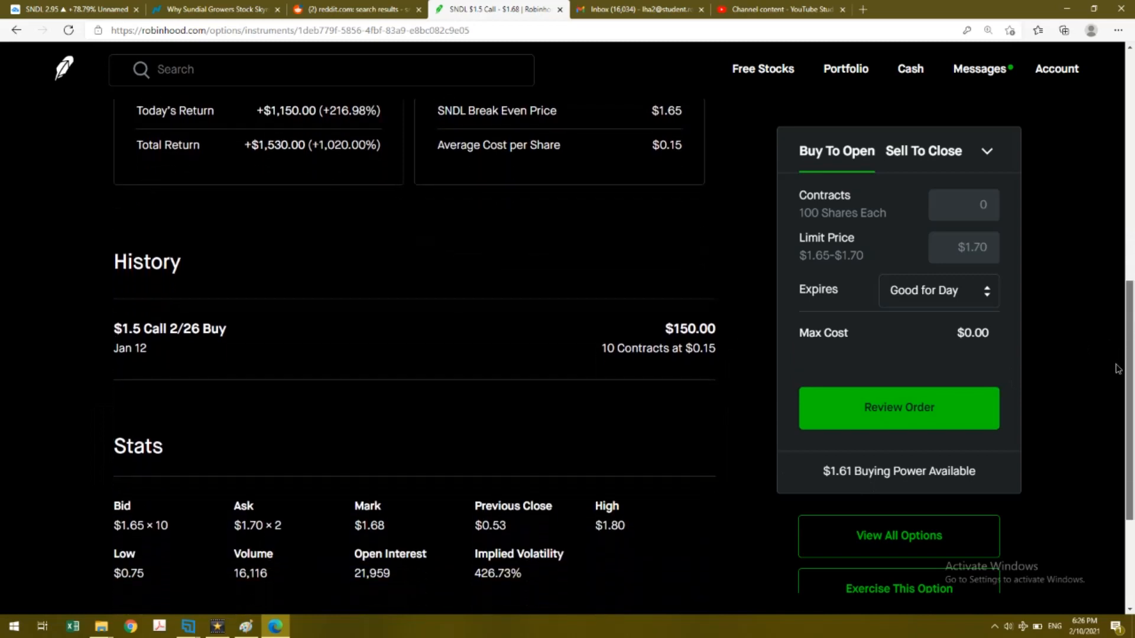
scroll("down", 3)
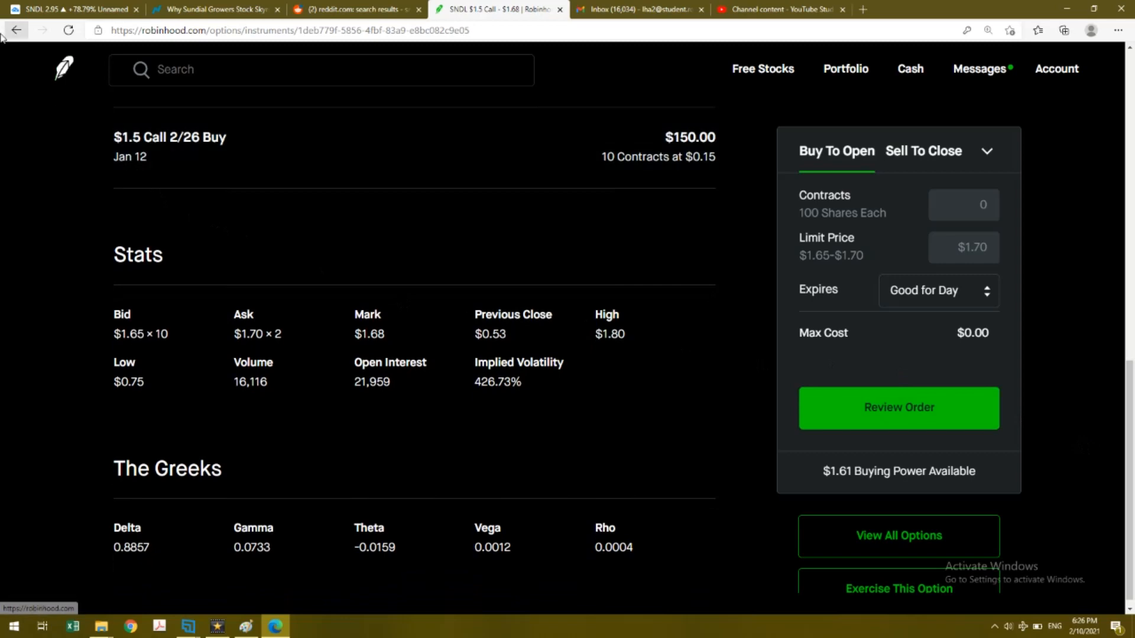
left_click(15, 30)
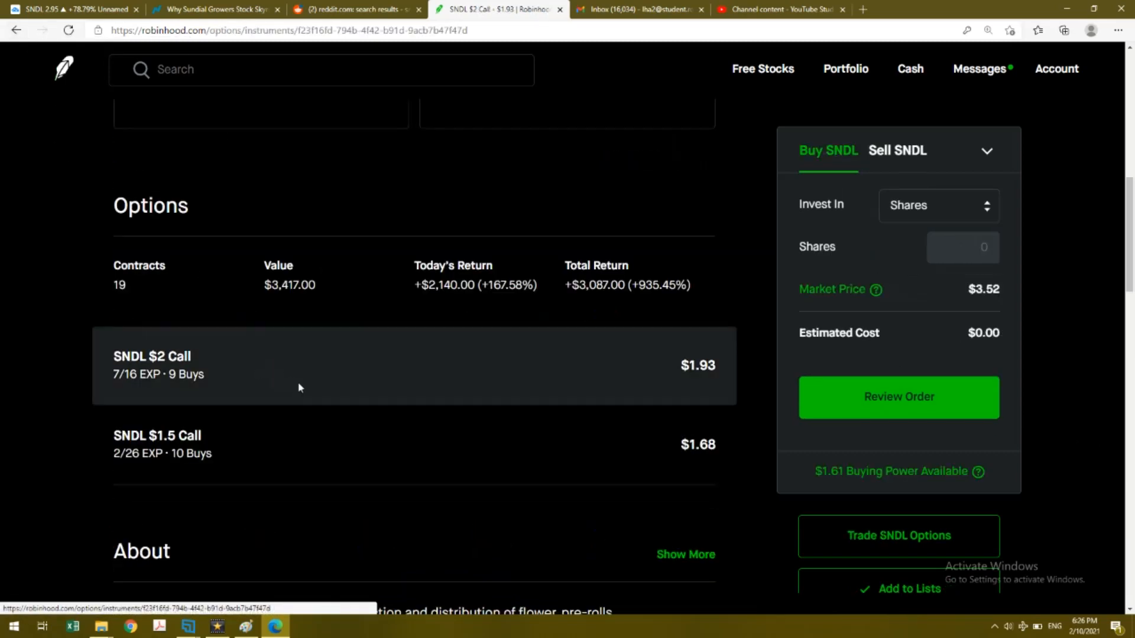
View the SNDL $2 Call 7/16 details: $1,737 market value, +865% return, history, stats and Greeks.
left_click(153, 366)
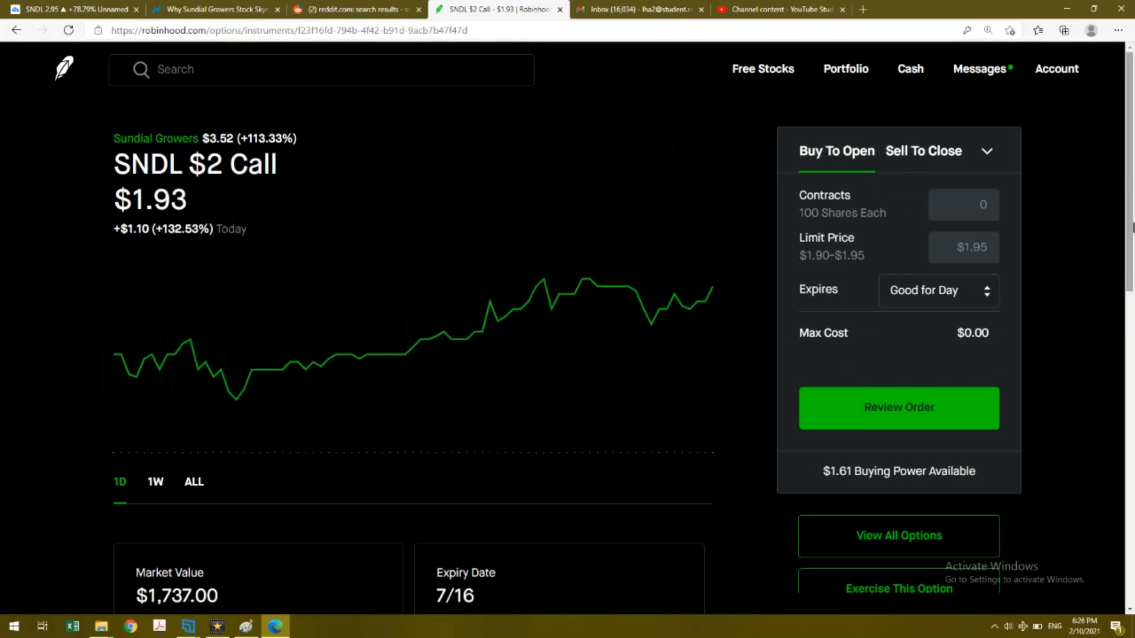
scroll("down", 3)
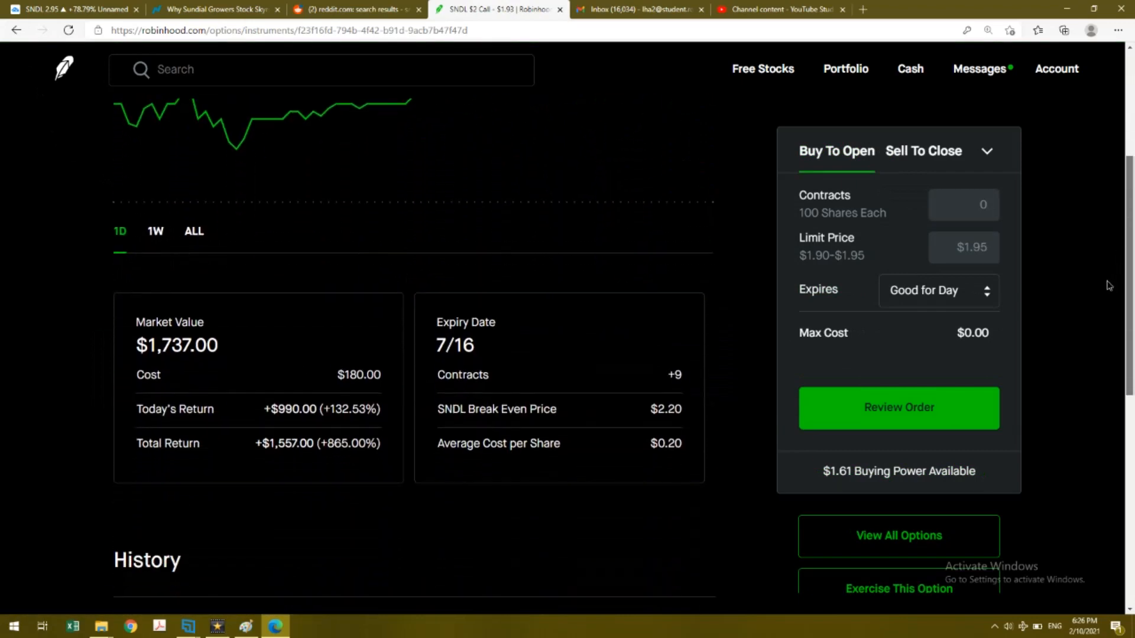
scroll("down", 3)
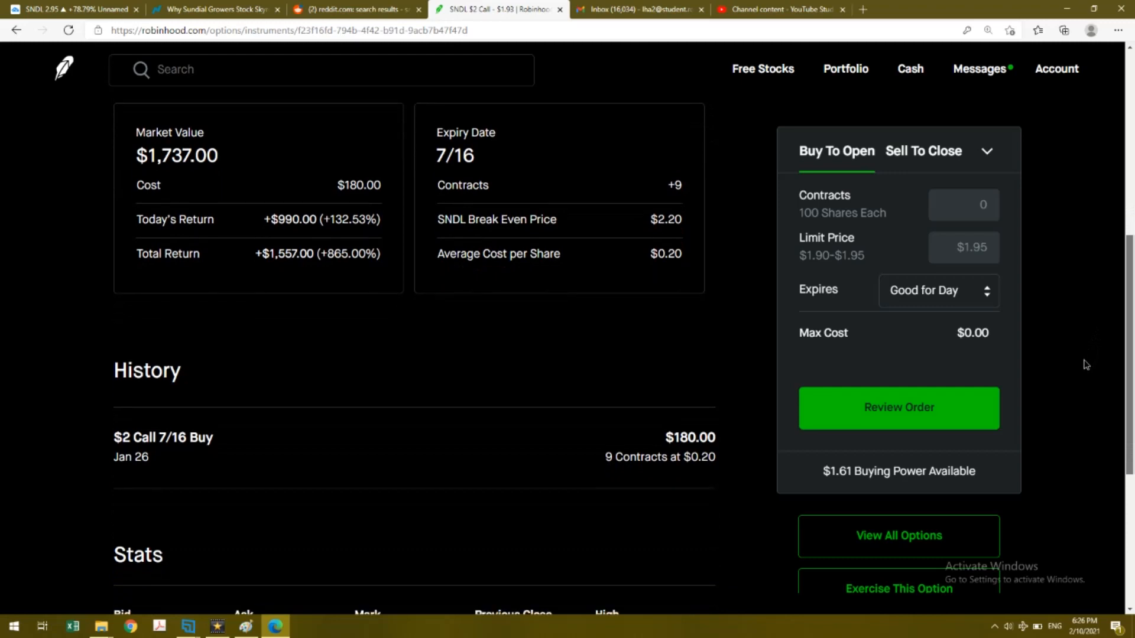
scroll("down", 3)
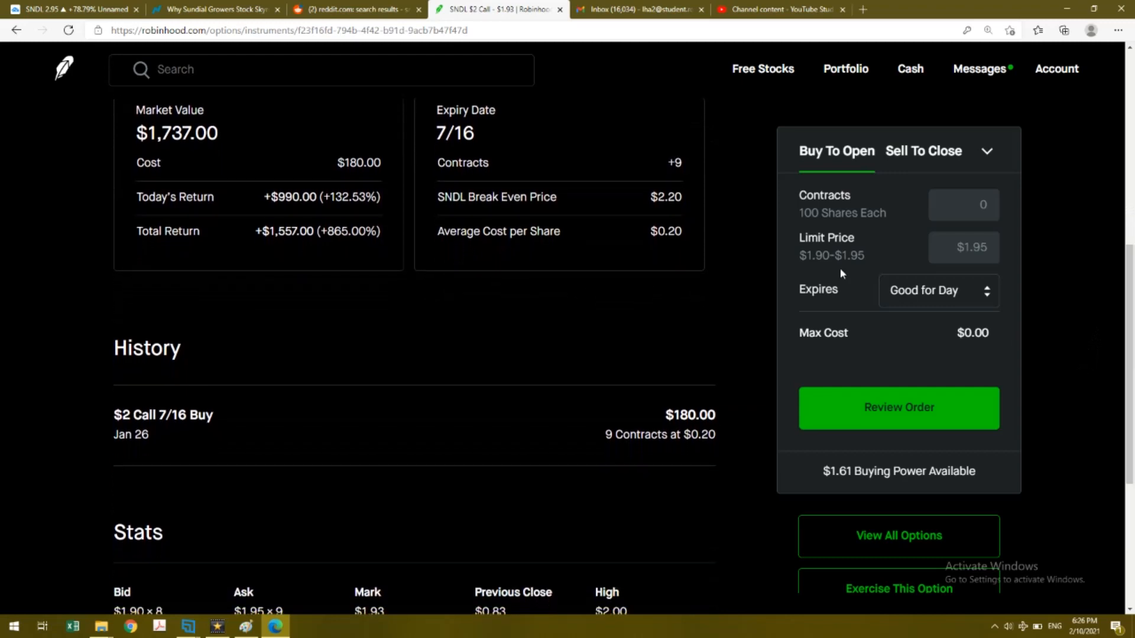
mouse_move(535, 192)
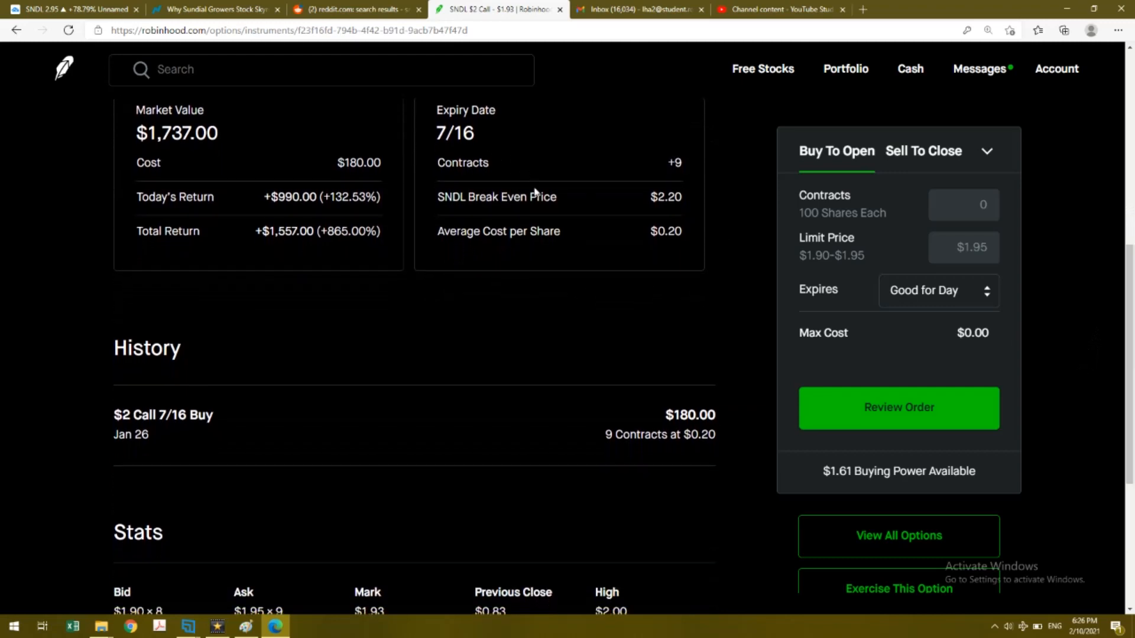
mouse_move(706, 239)
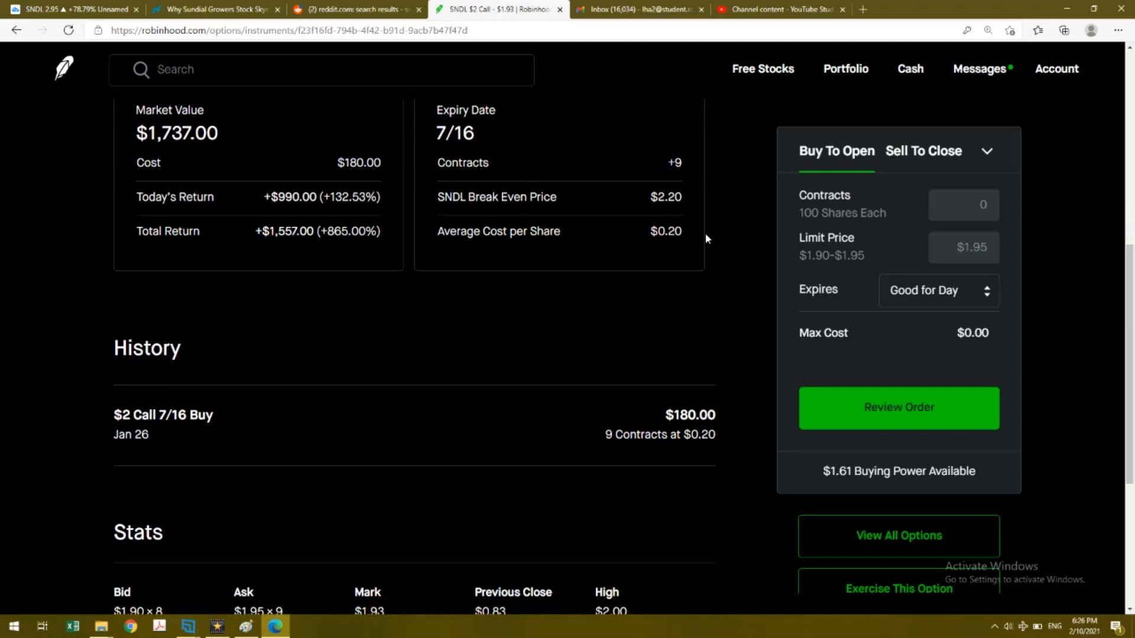
mouse_move(311, 253)
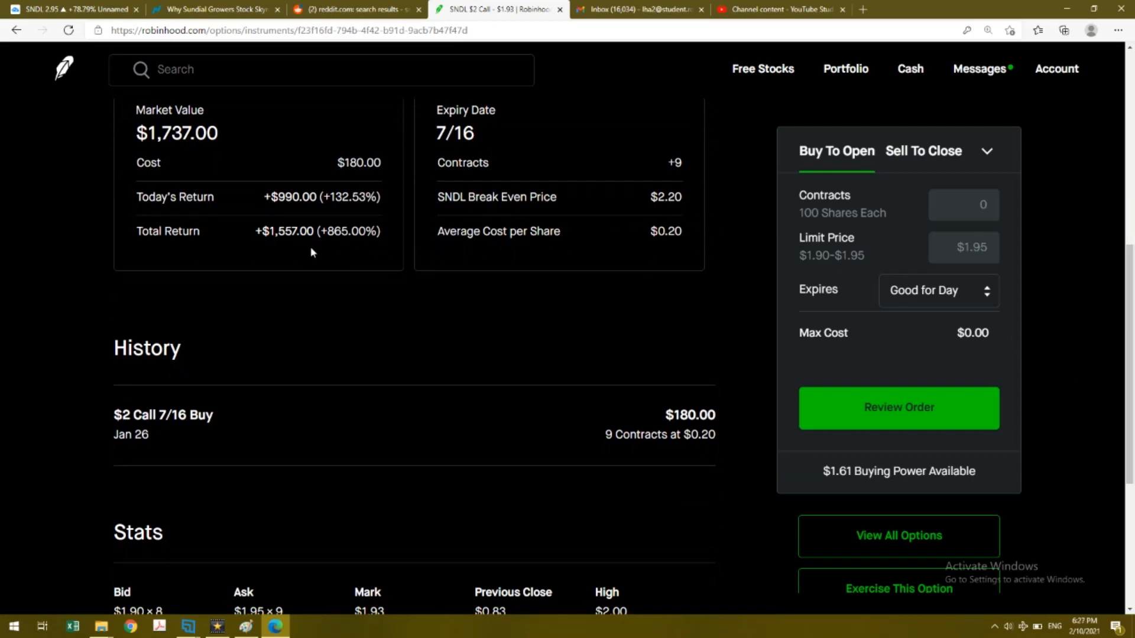
mouse_move(567, 365)
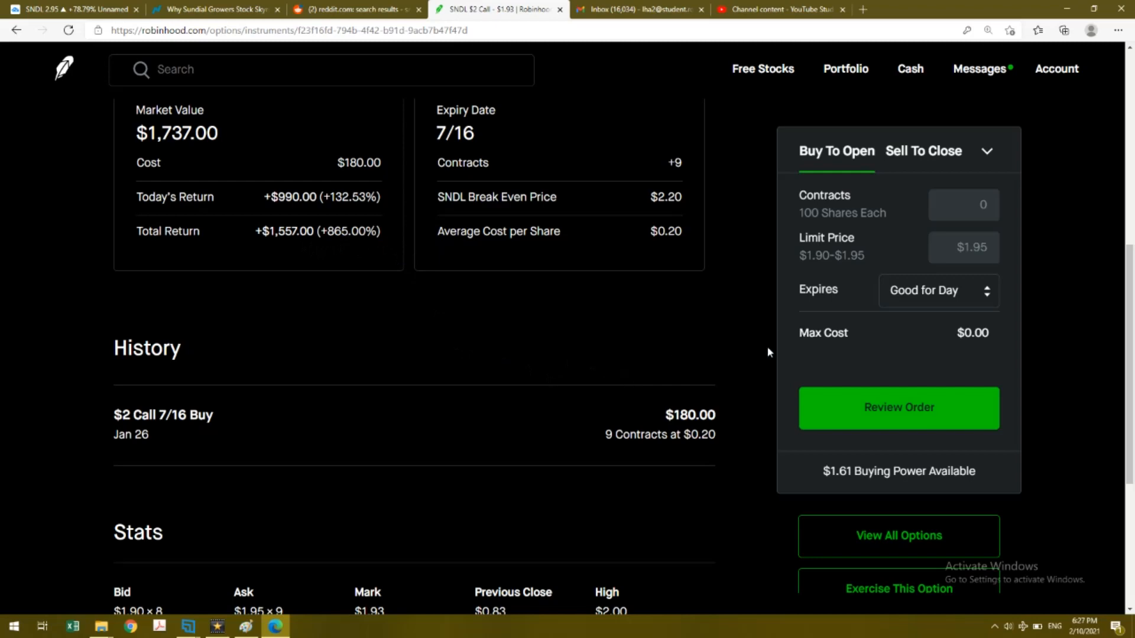
mouse_move(693, 449)
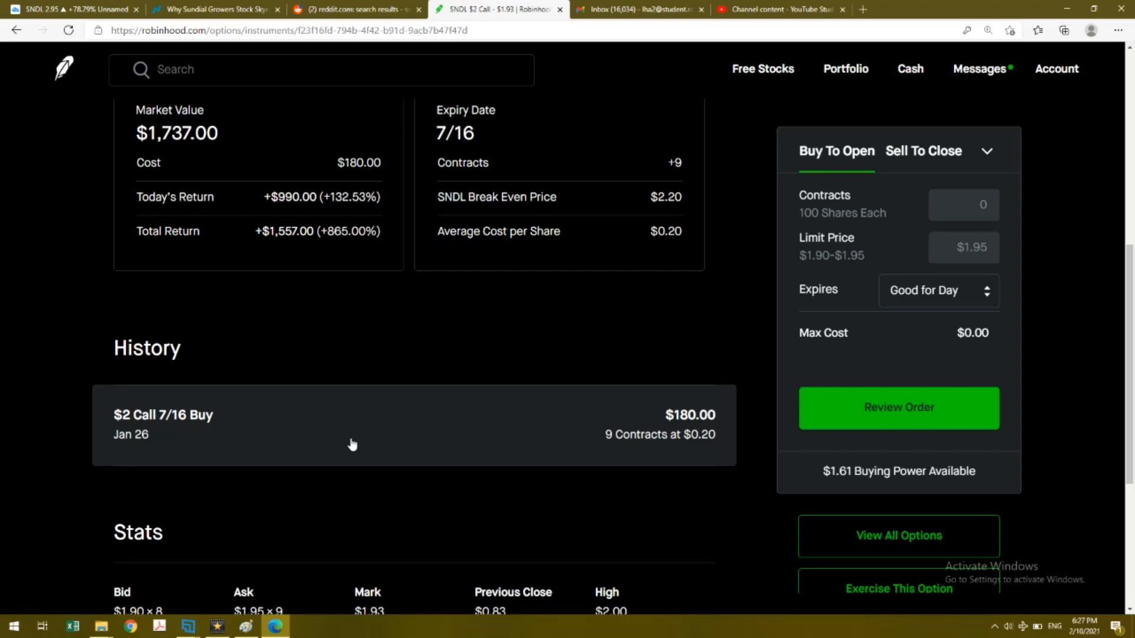
mouse_move(517, 461)
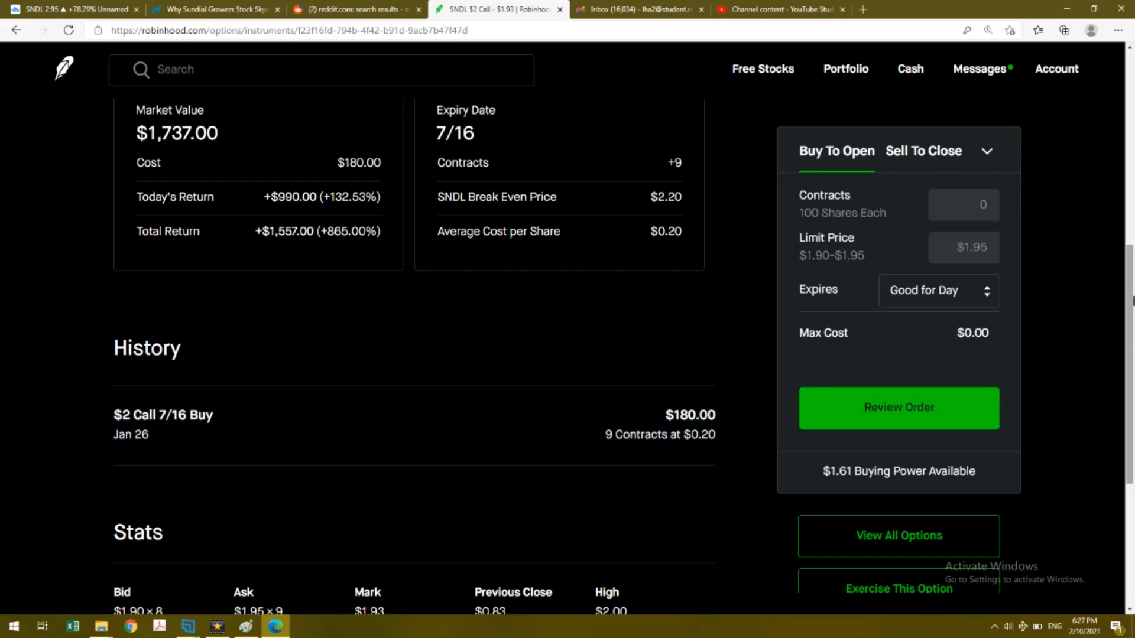
scroll("down", 3)
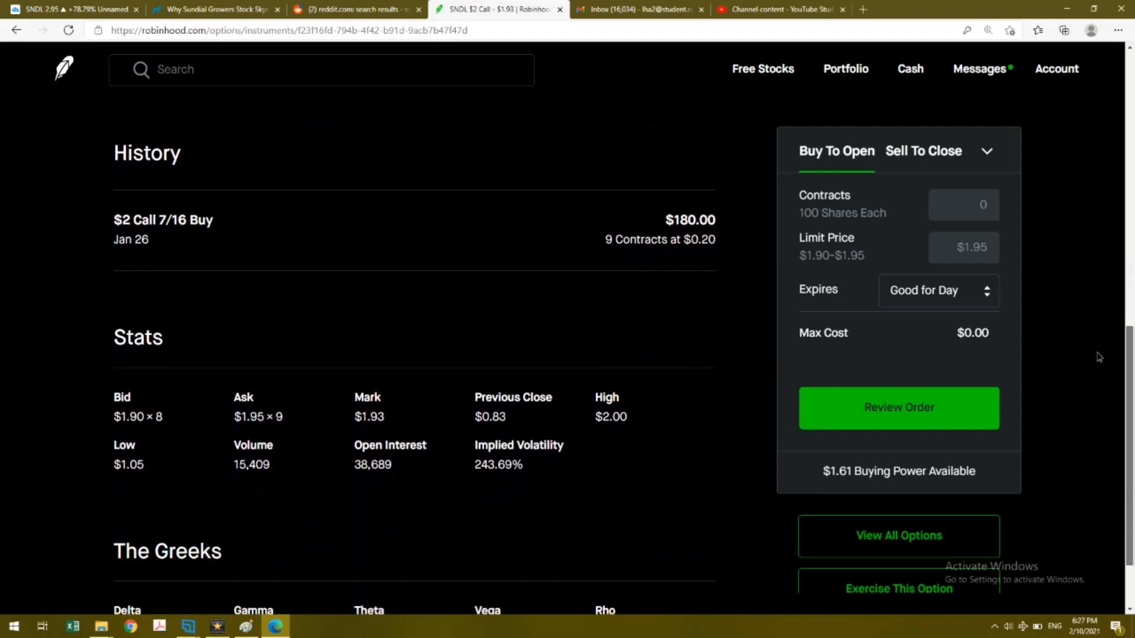
scroll("down", 3)
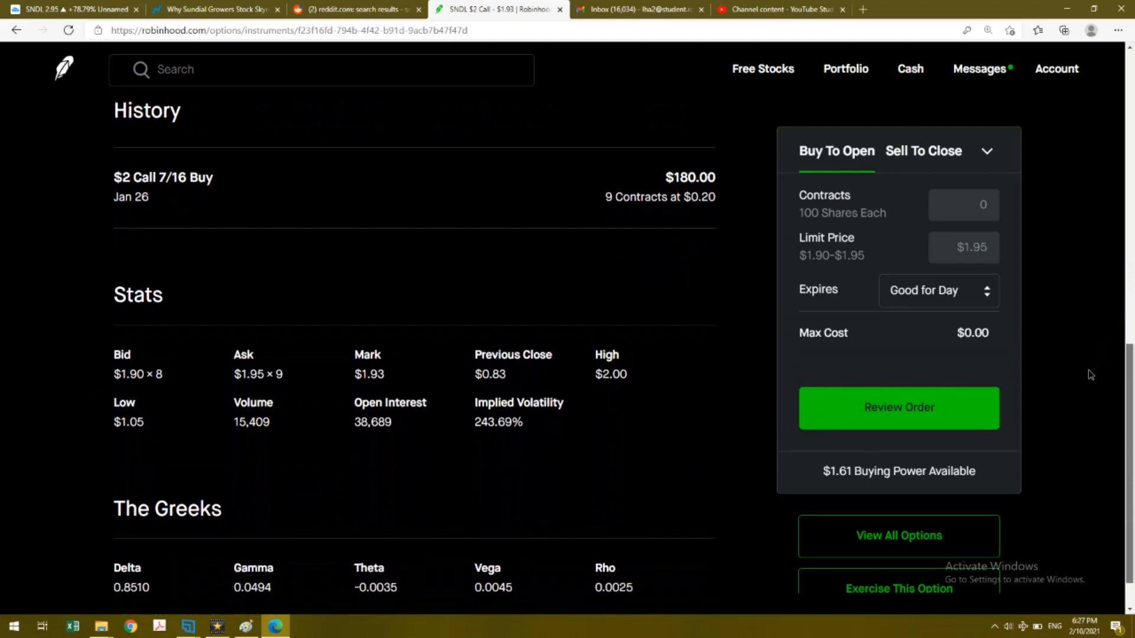
mouse_move(665, 238)
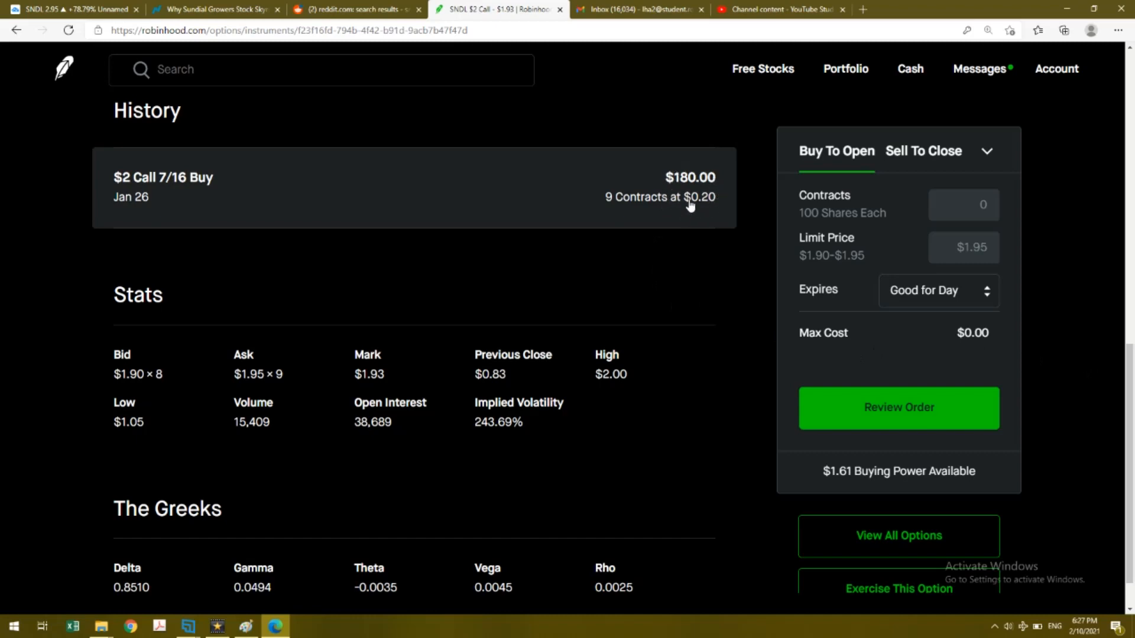
mouse_move(672, 170)
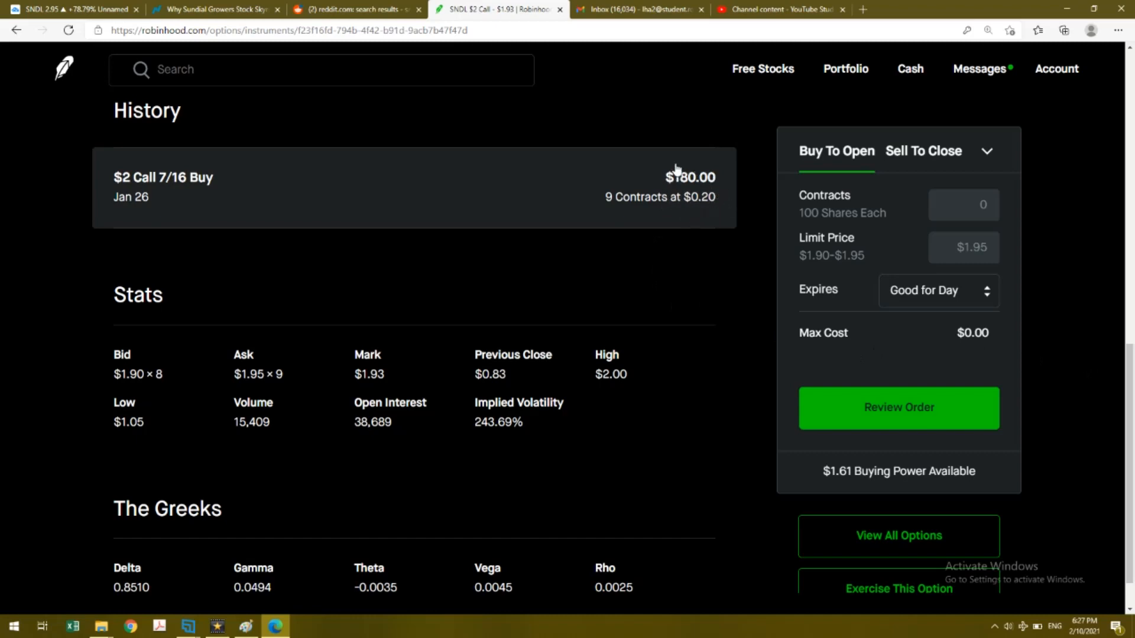